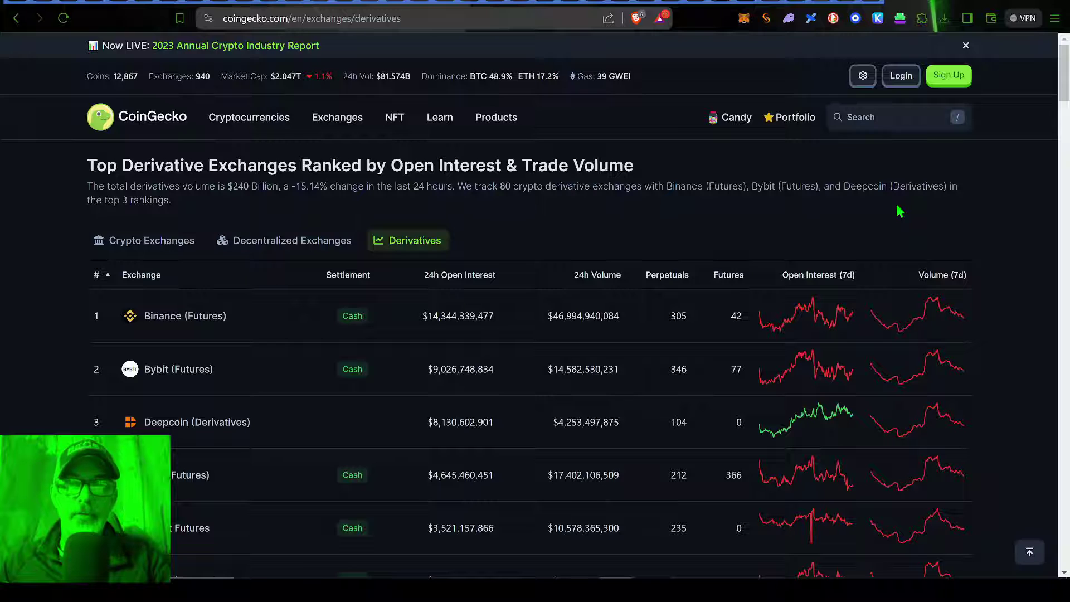
mouse_move(767, 199)
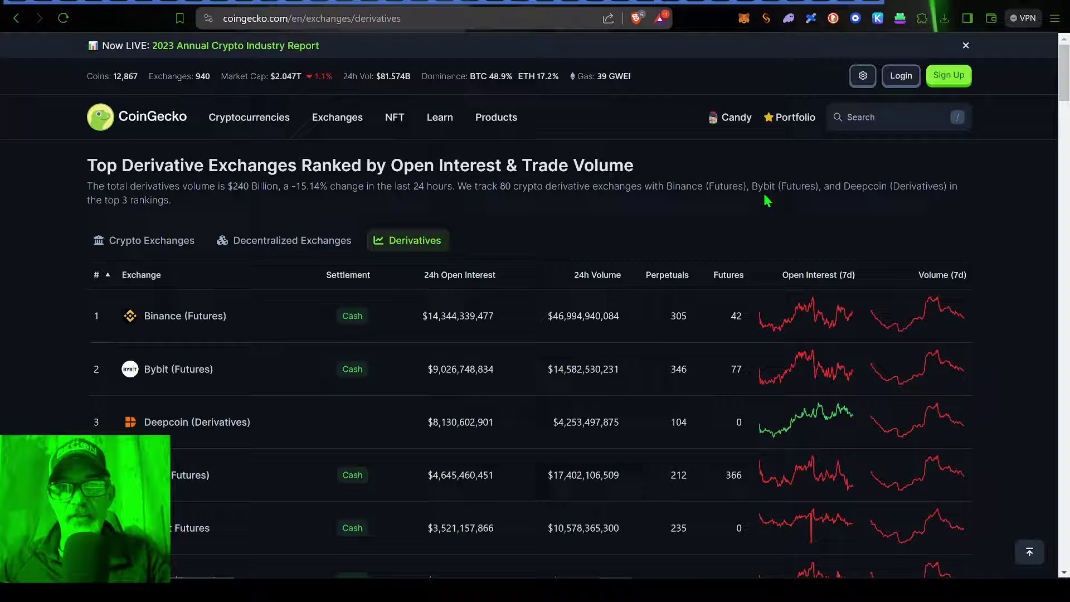
mouse_move(777, 220)
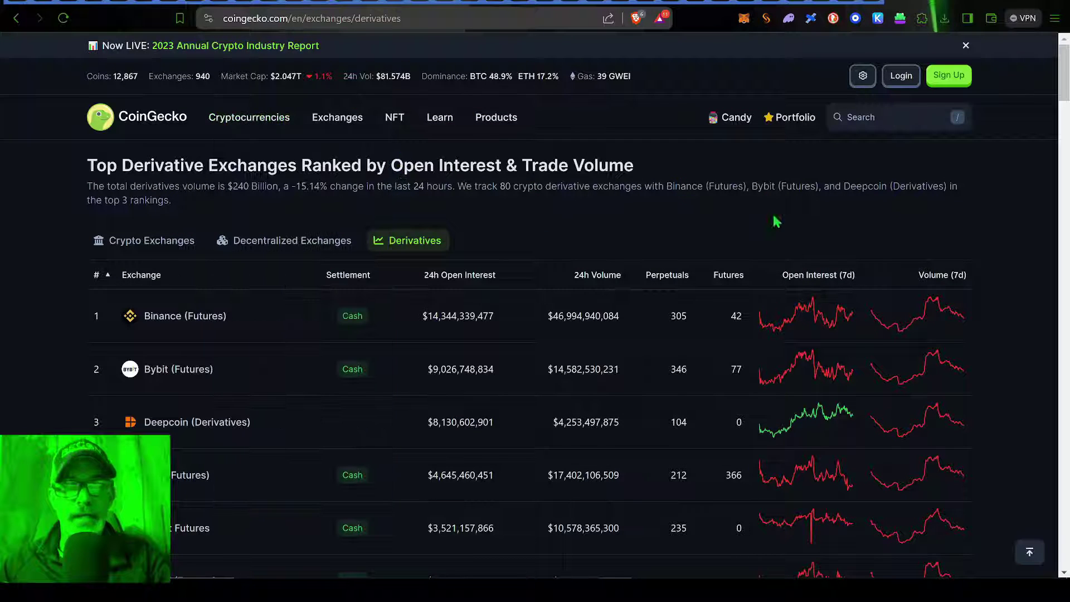
Switch to BingX and review the assets overview showing 718.31 USDT total.
left_click(966, 44)
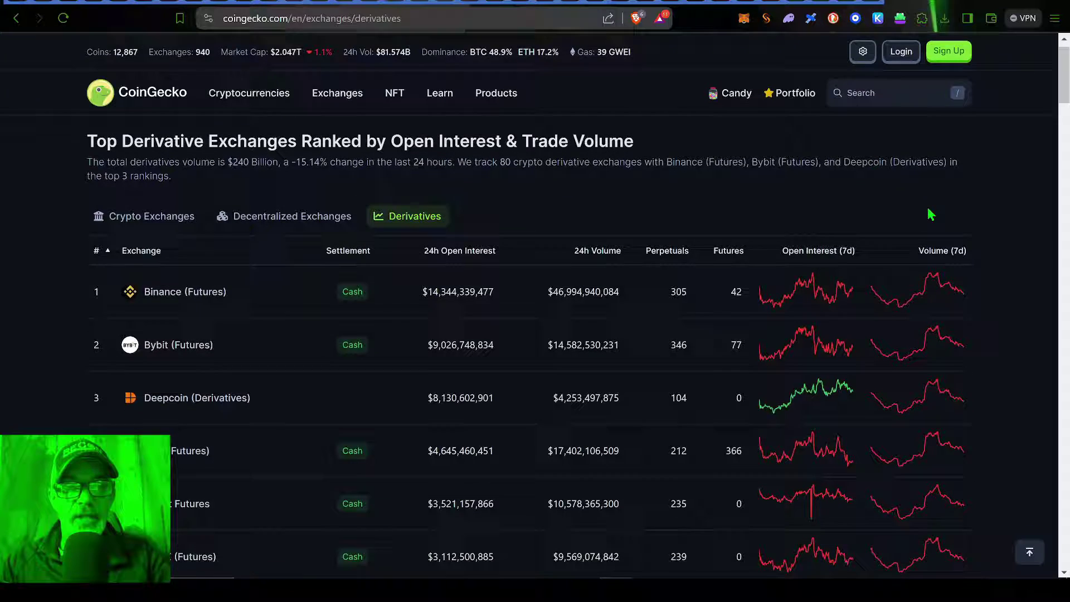
scroll("down", 3)
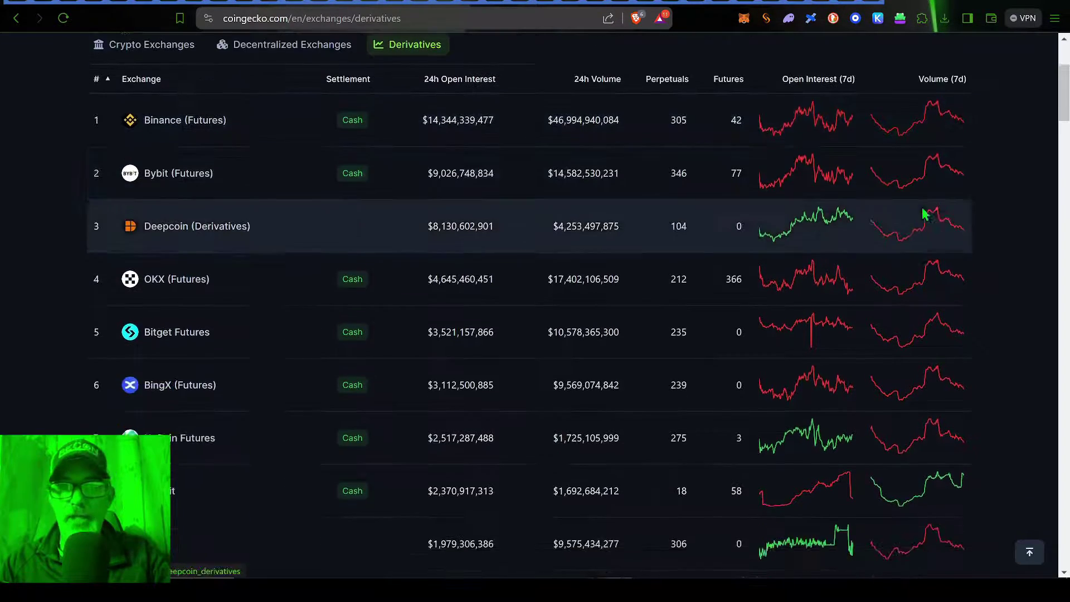
scroll("down", 3)
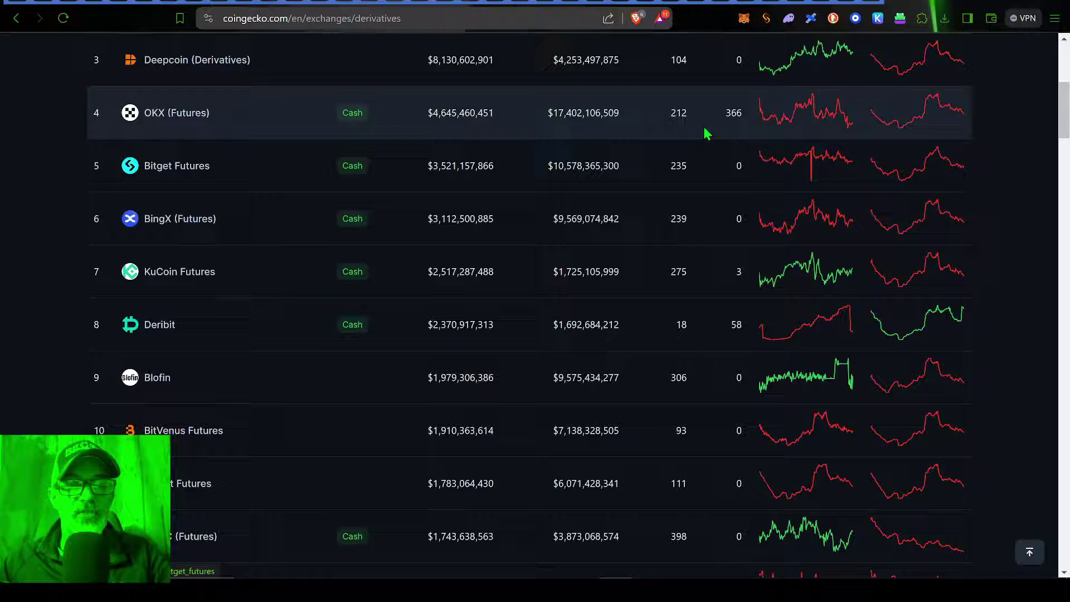
mouse_move(225, 232)
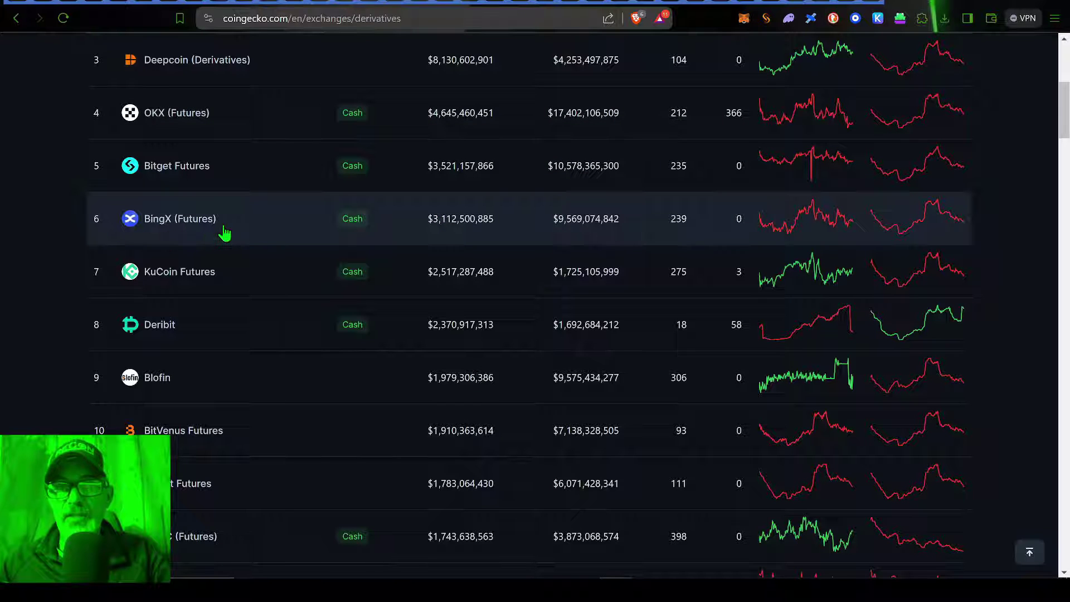
mouse_move(499, 241)
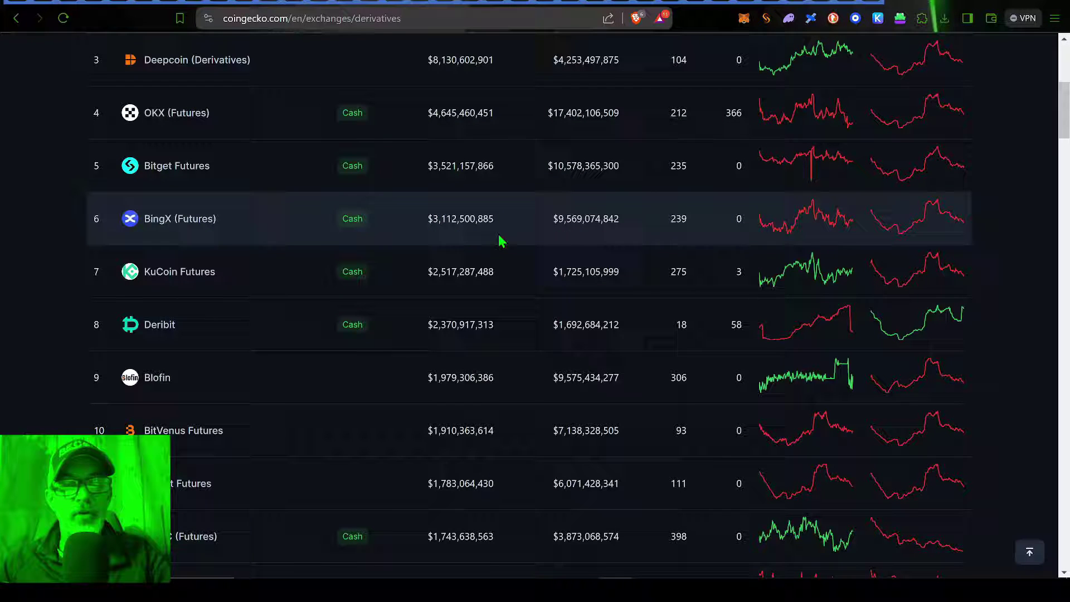
mouse_move(1027, 194)
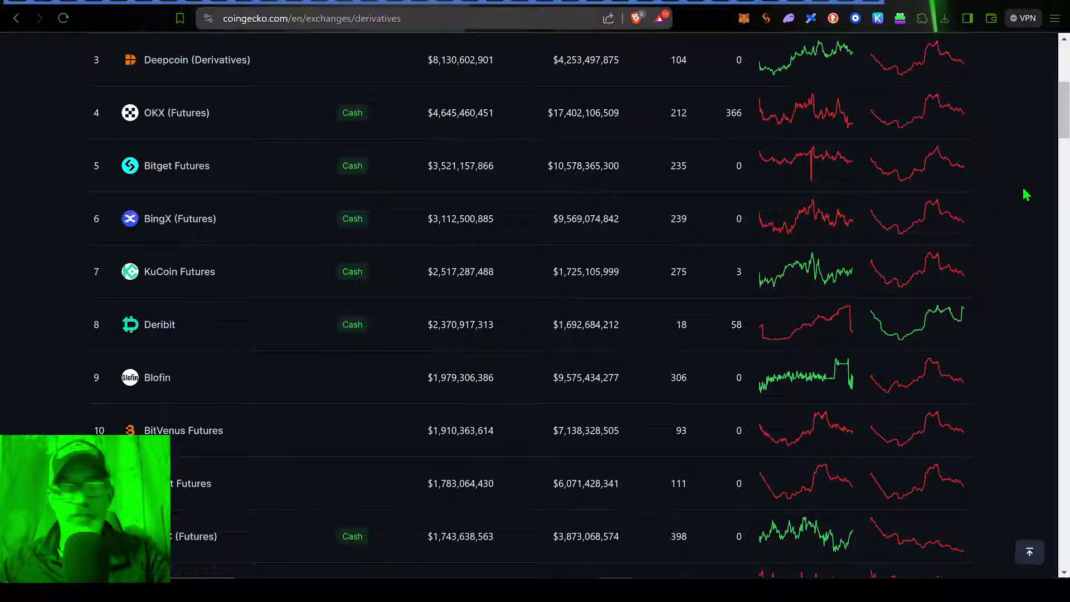
scroll("up", 3)
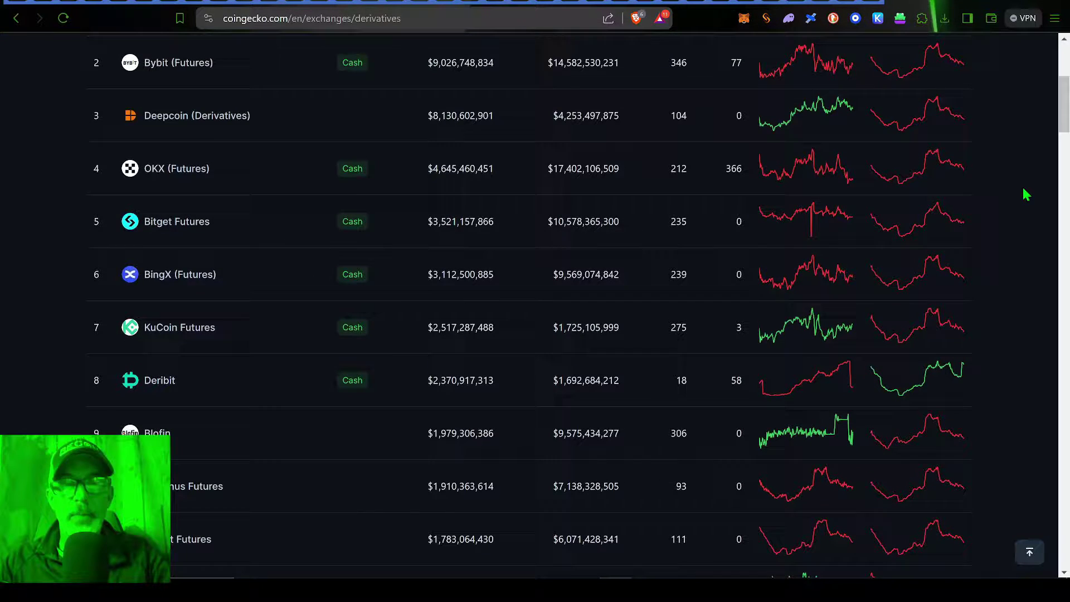
scroll("up", 3)
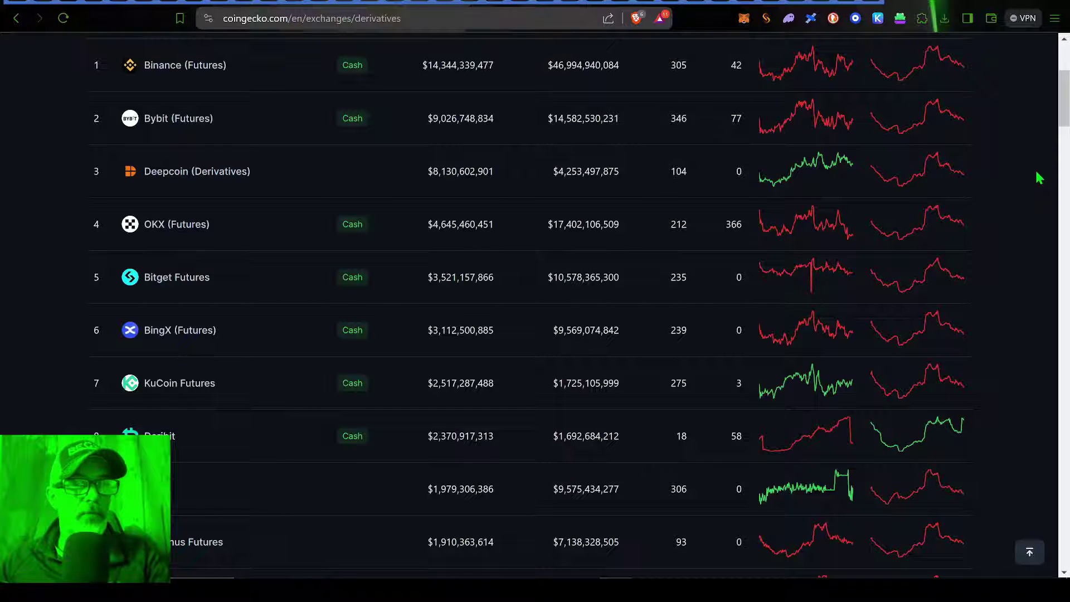
mouse_move(293, 147)
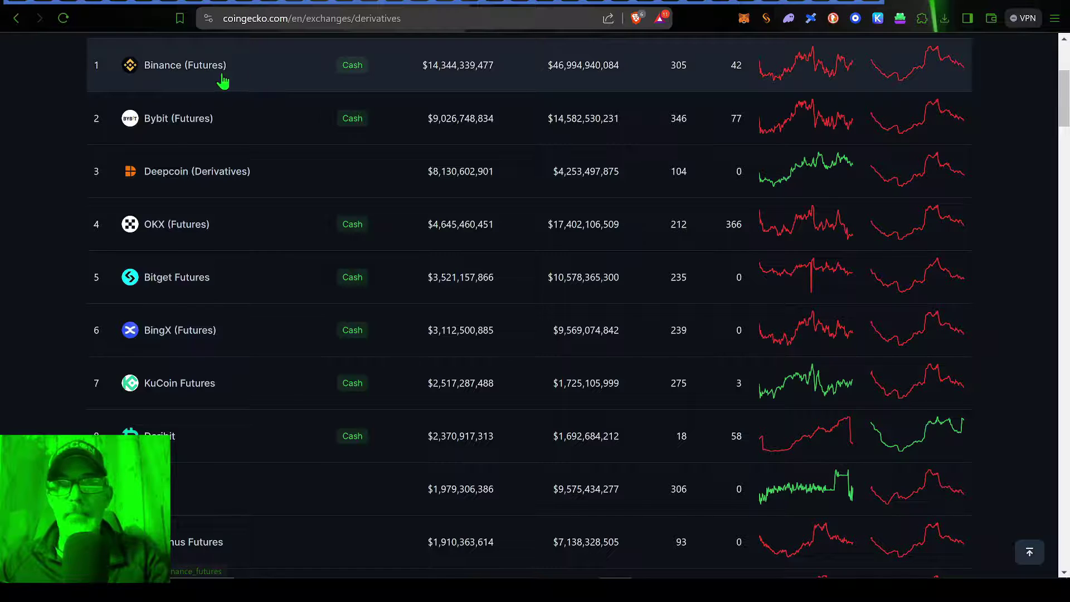
mouse_move(230, 132)
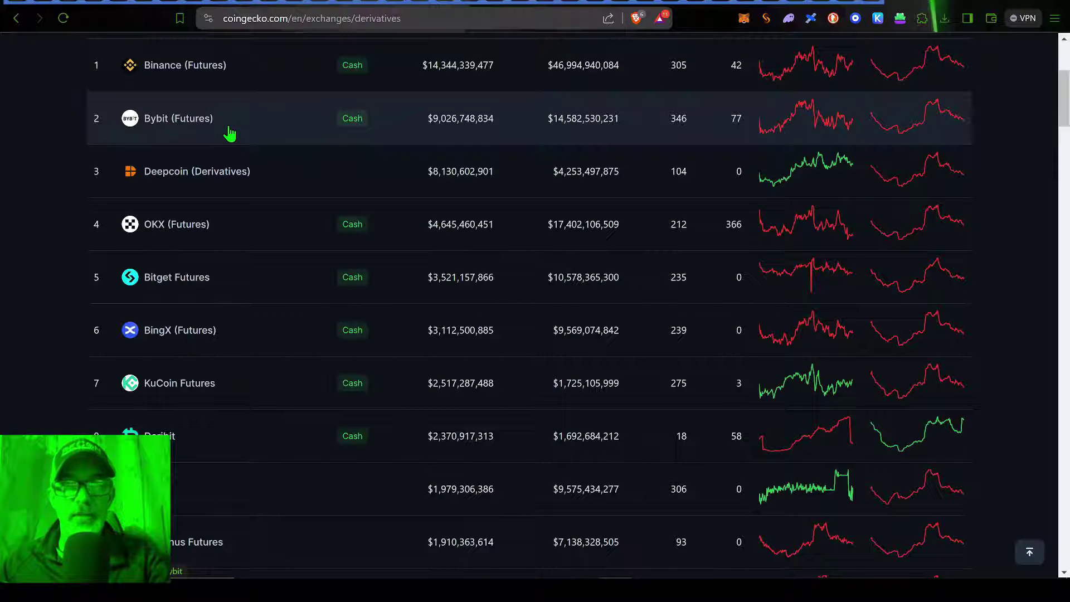
mouse_move(267, 153)
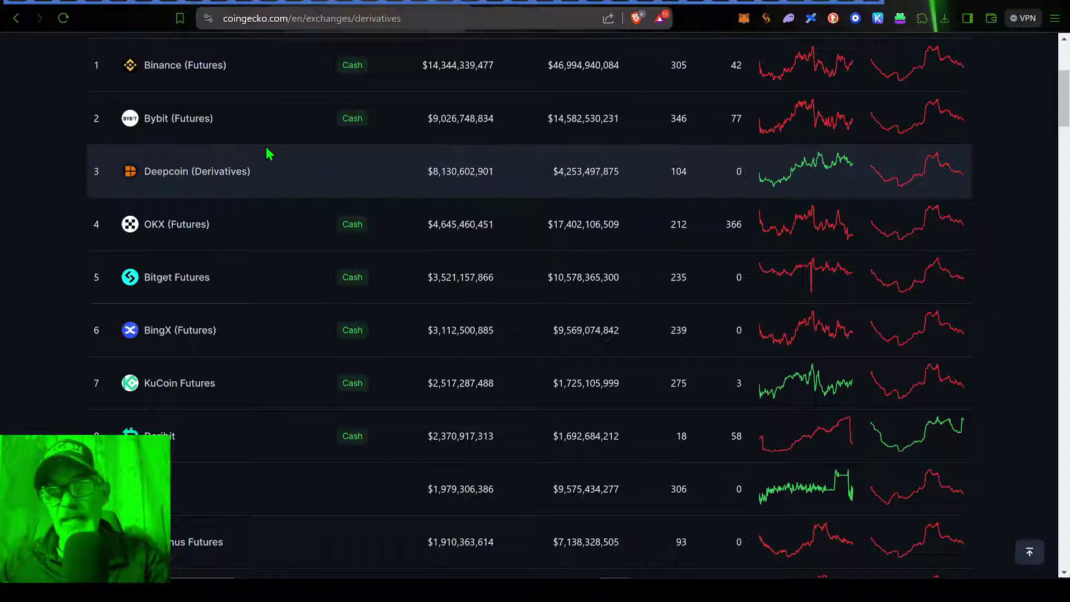
mouse_move(225, 293)
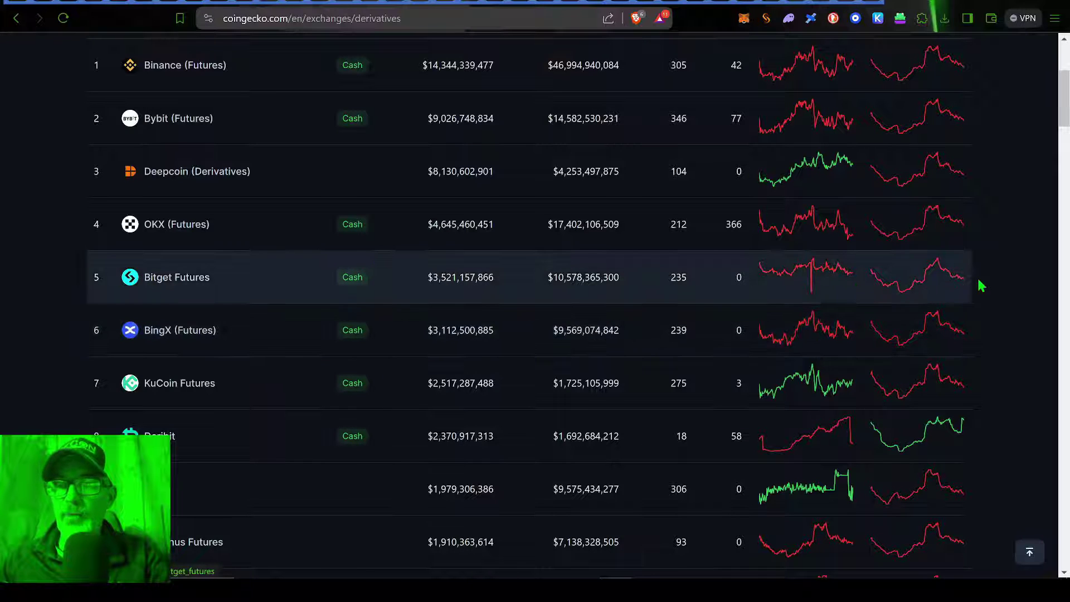
mouse_move(996, 269)
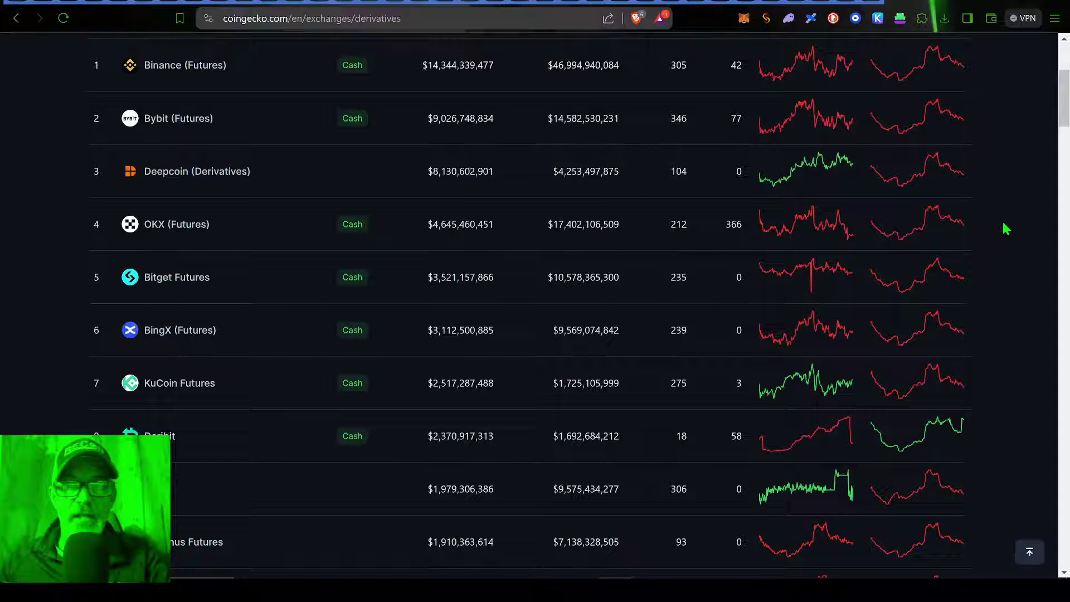
mouse_move(987, 157)
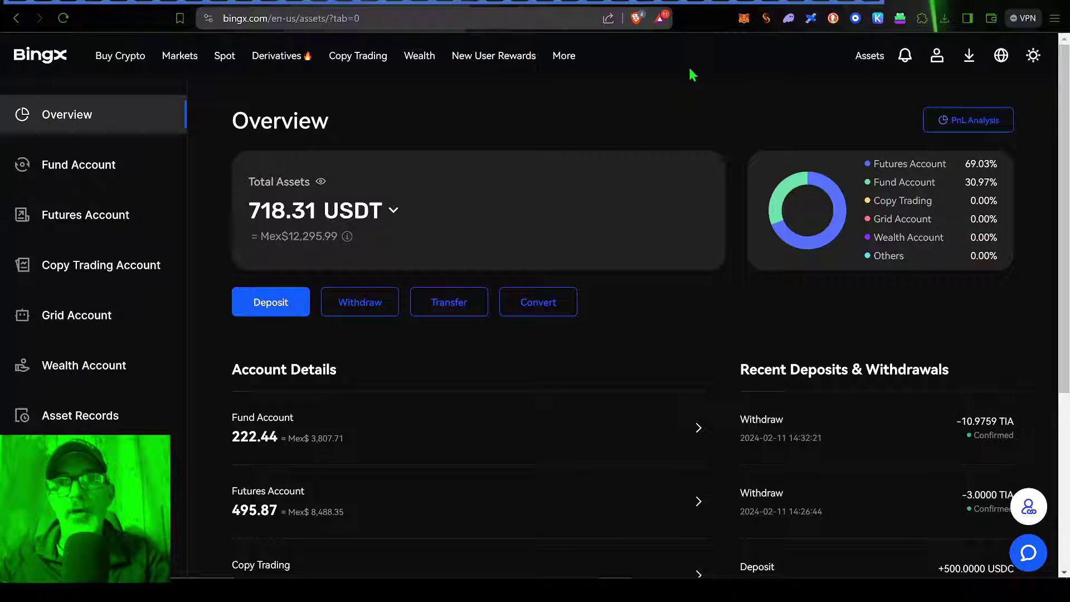
mouse_move(691, 94)
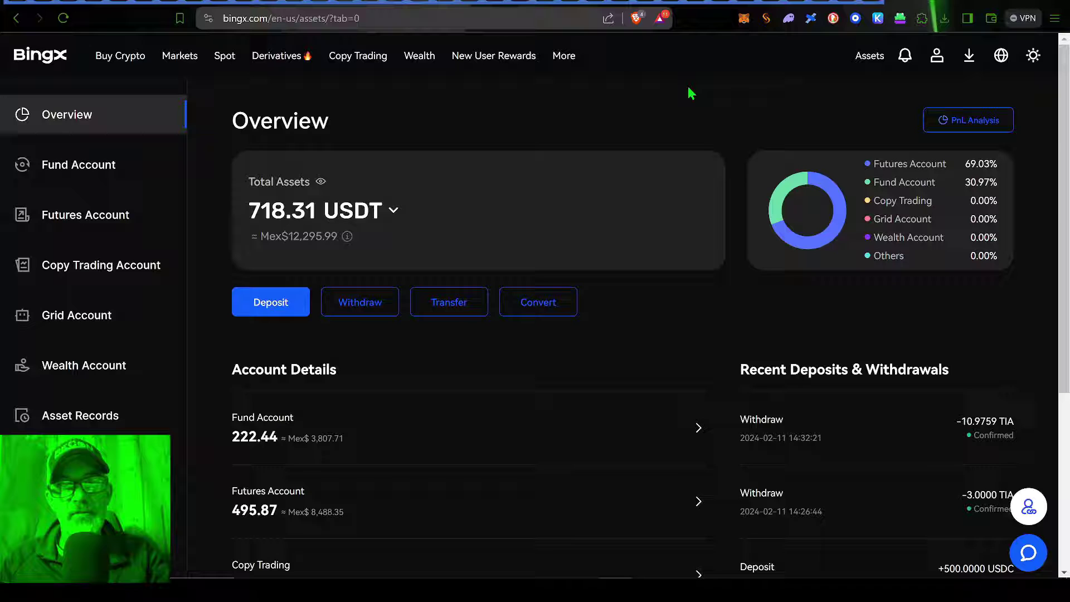
mouse_move(408, 152)
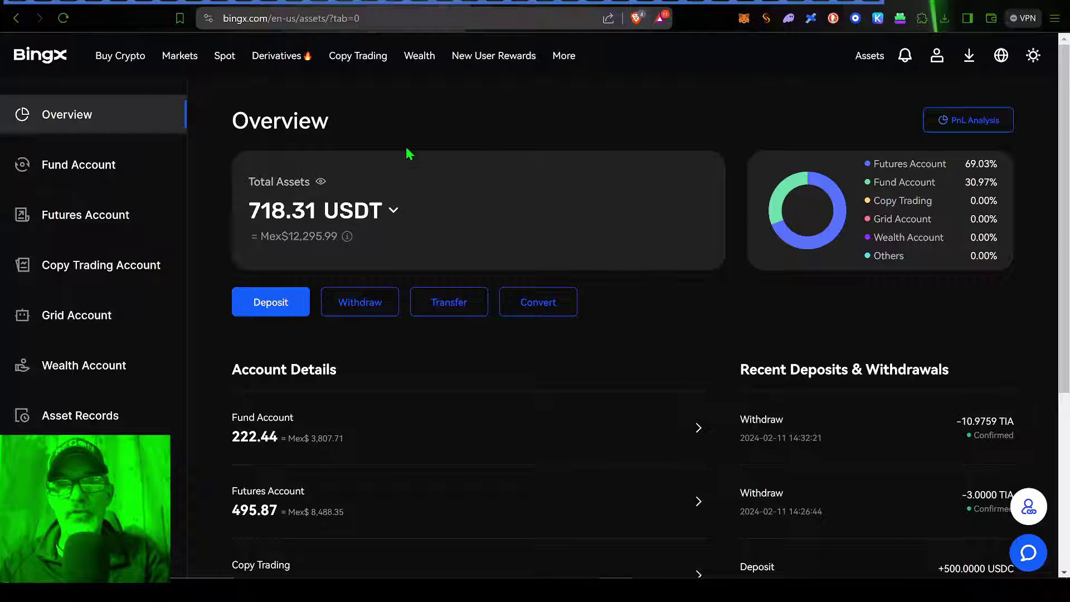
mouse_move(701, 103)
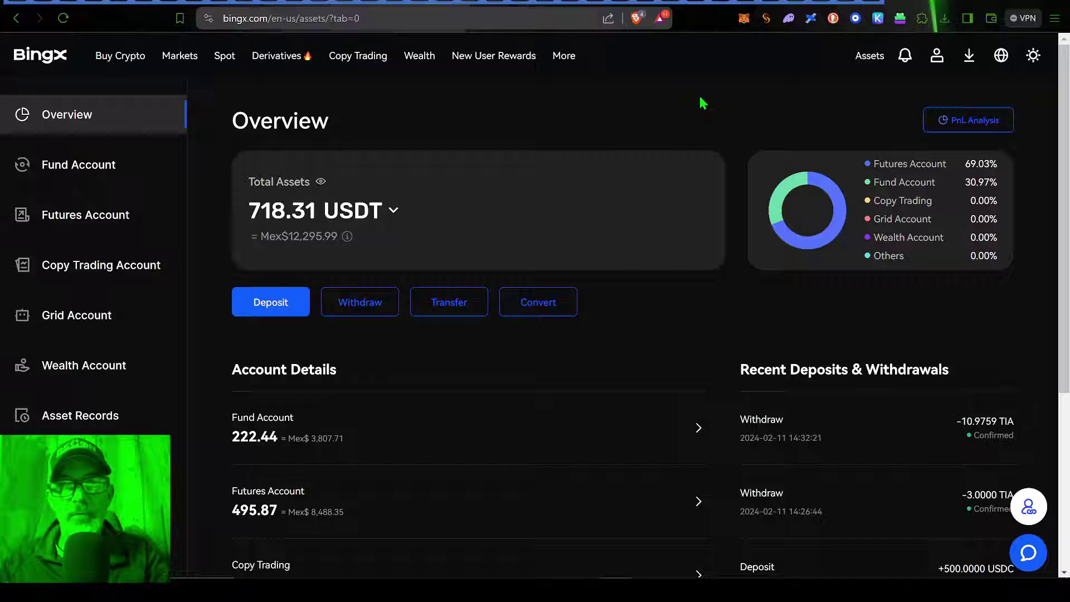
Navigate from the Wealth menu to the Grid Trading page.
left_click(419, 56)
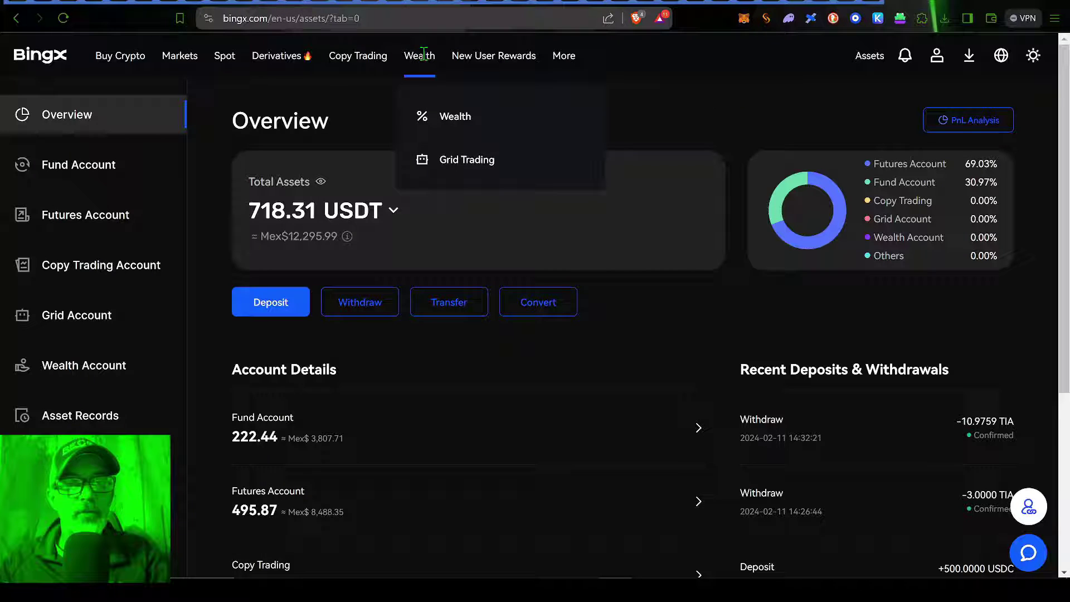
mouse_move(468, 159)
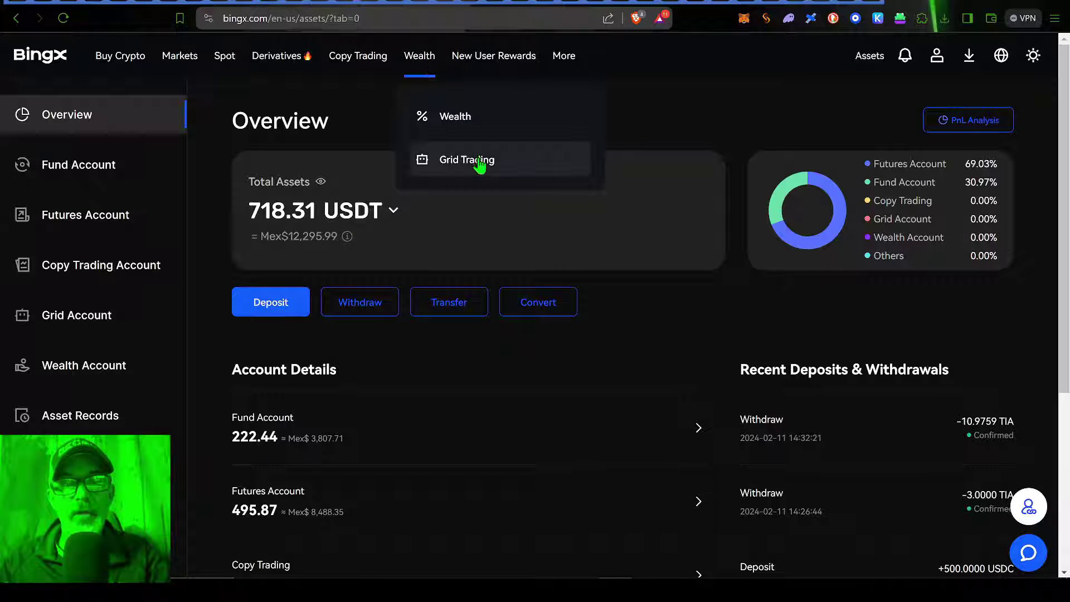
left_click(467, 160)
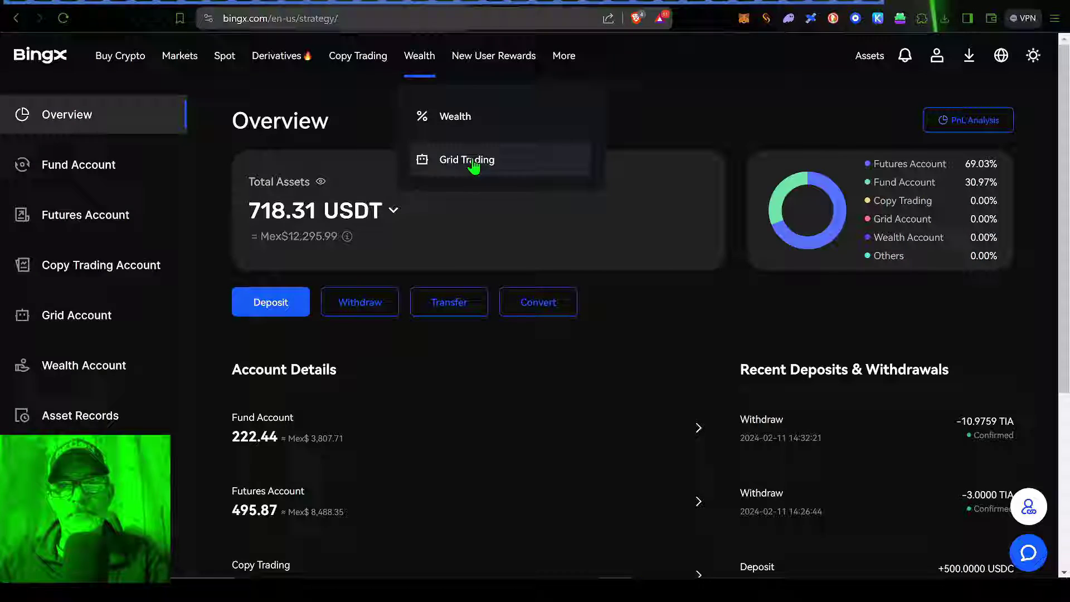
left_click(466, 159)
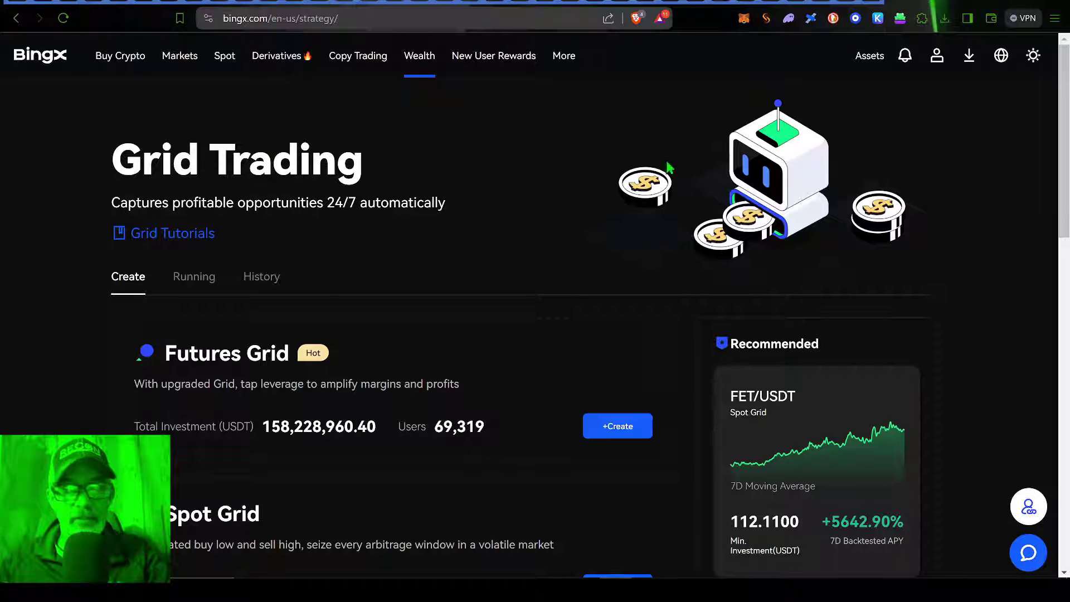
Locate the Spot Infinity Grid strategy card and highlight its title.
scroll("down", 3)
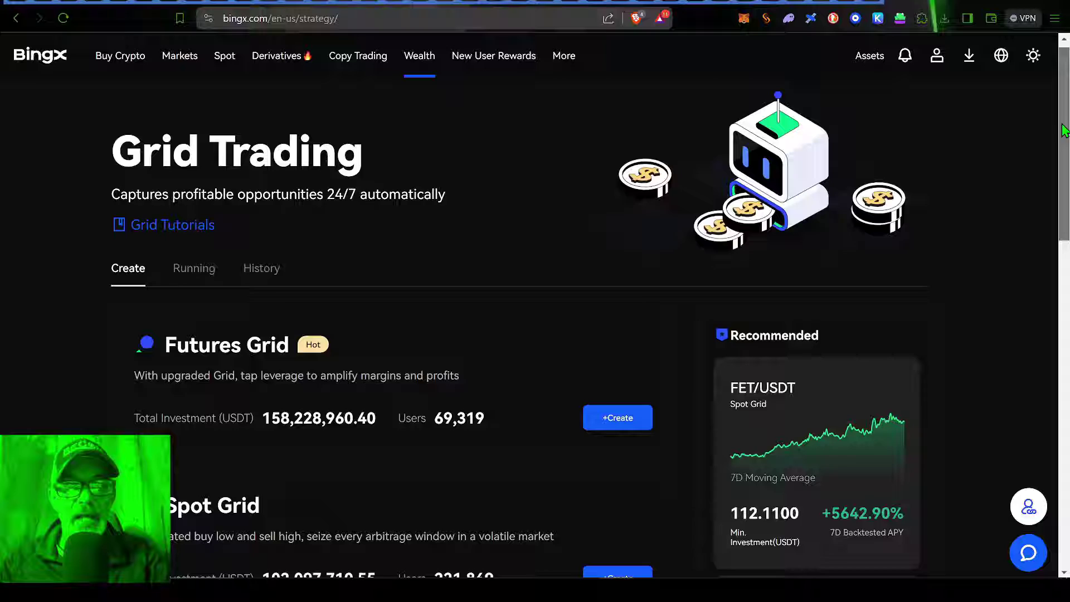
scroll("down", 3)
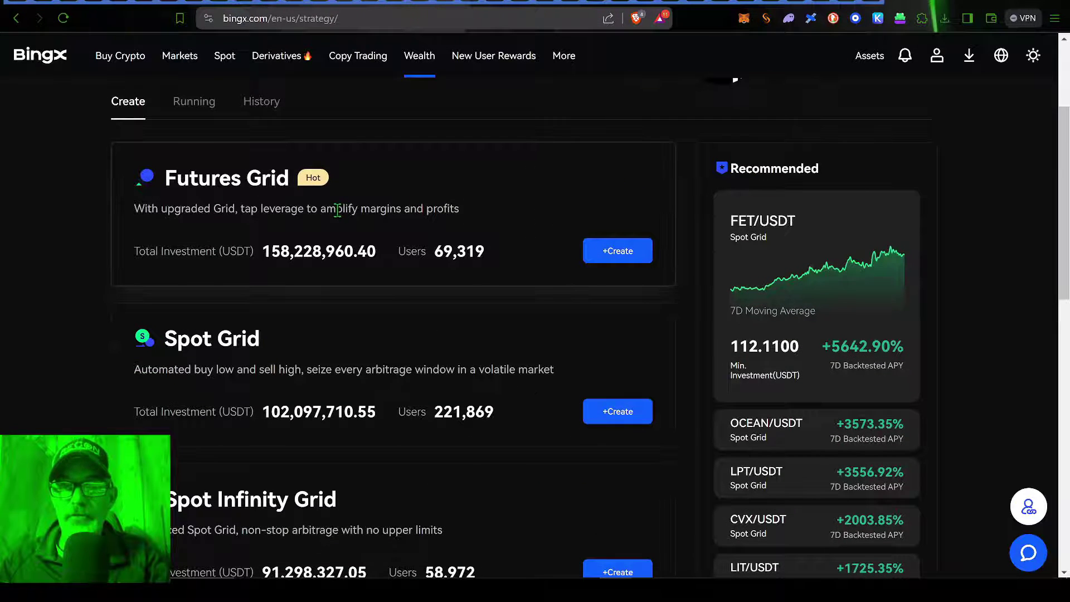
mouse_move(367, 238)
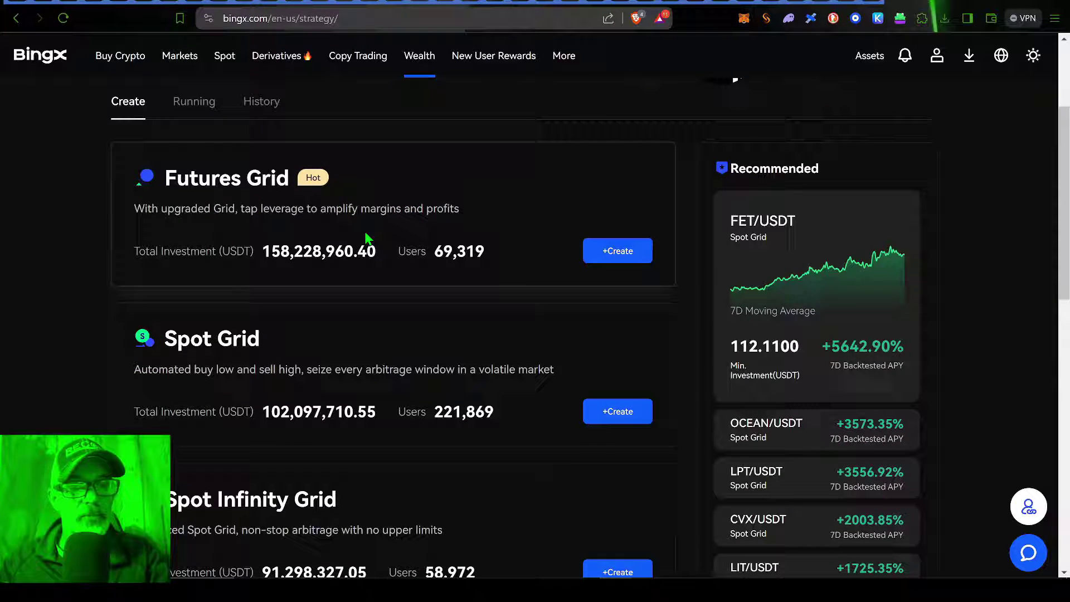
mouse_move(1051, 159)
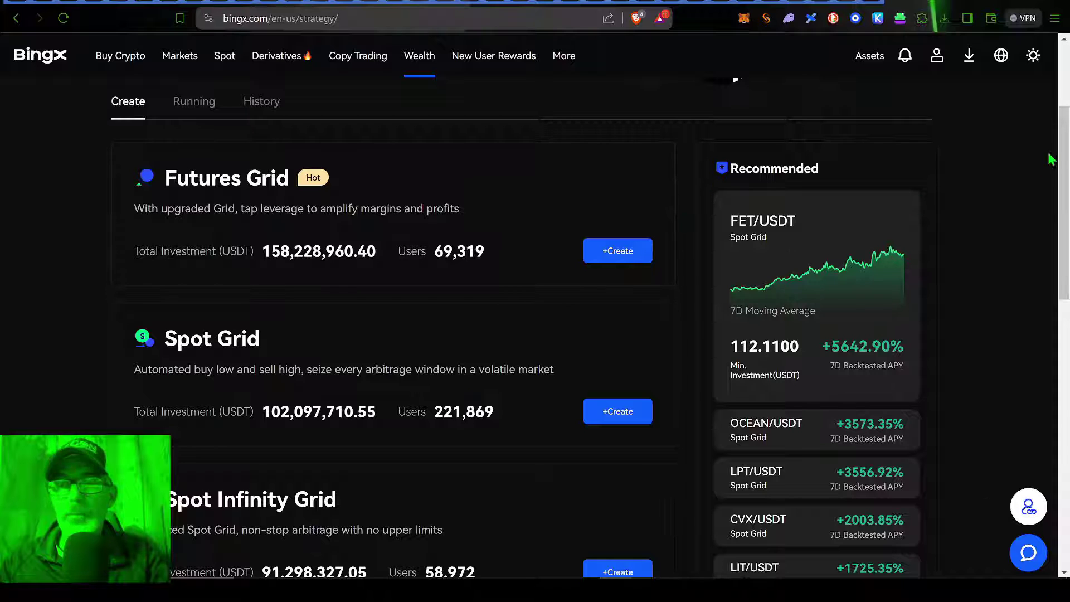
scroll("up", 3)
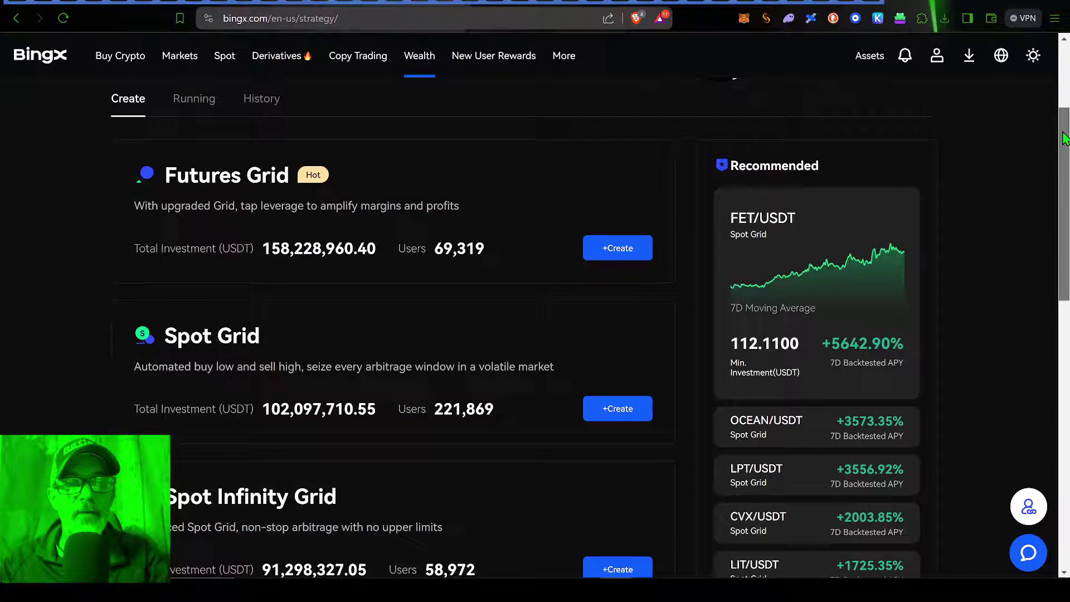
scroll("down", 3)
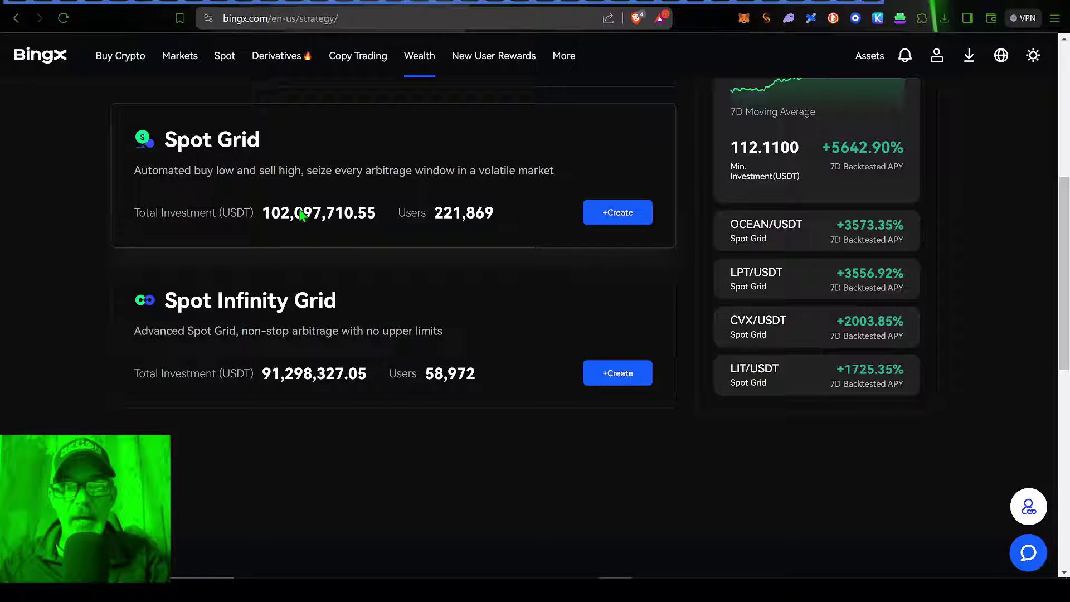
mouse_move(187, 300)
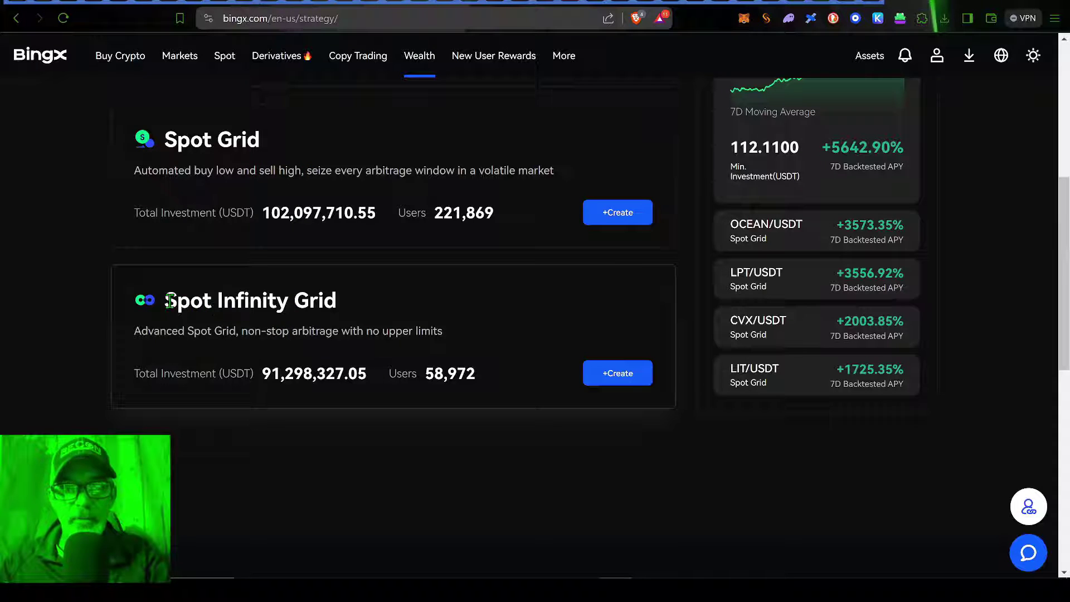
double_click(248, 300)
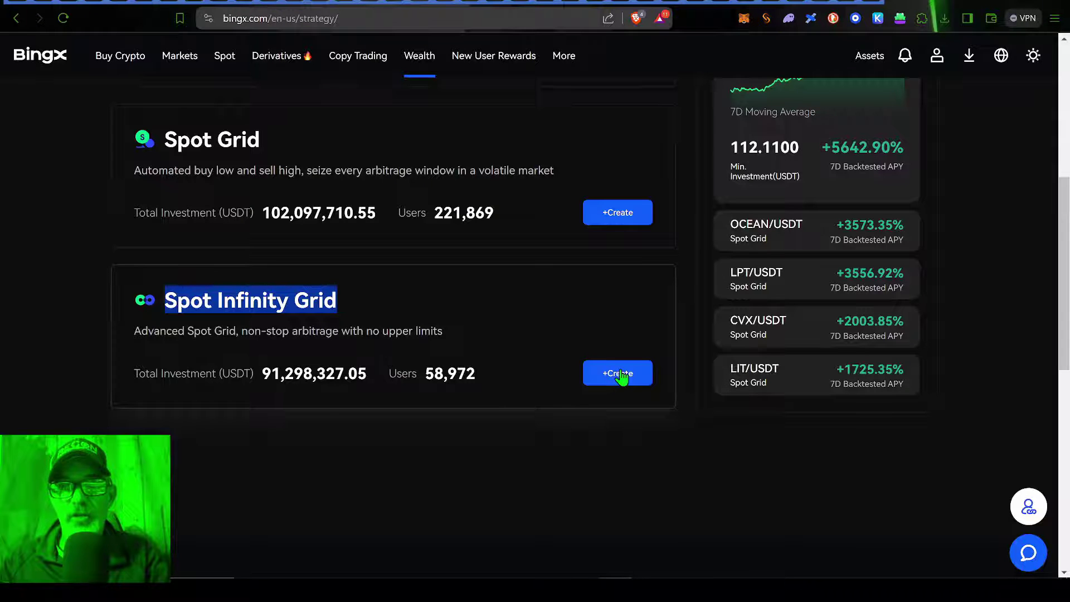
Start creating a Spot Infinity Grid bot for BTC/USDT.
left_click(616, 373)
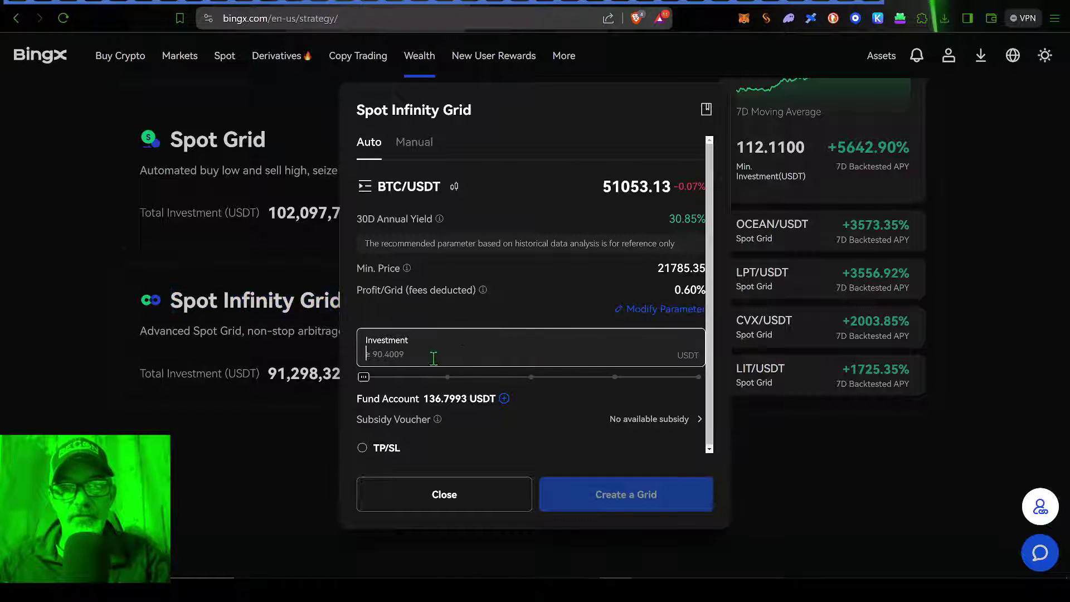
mouse_move(634, 437)
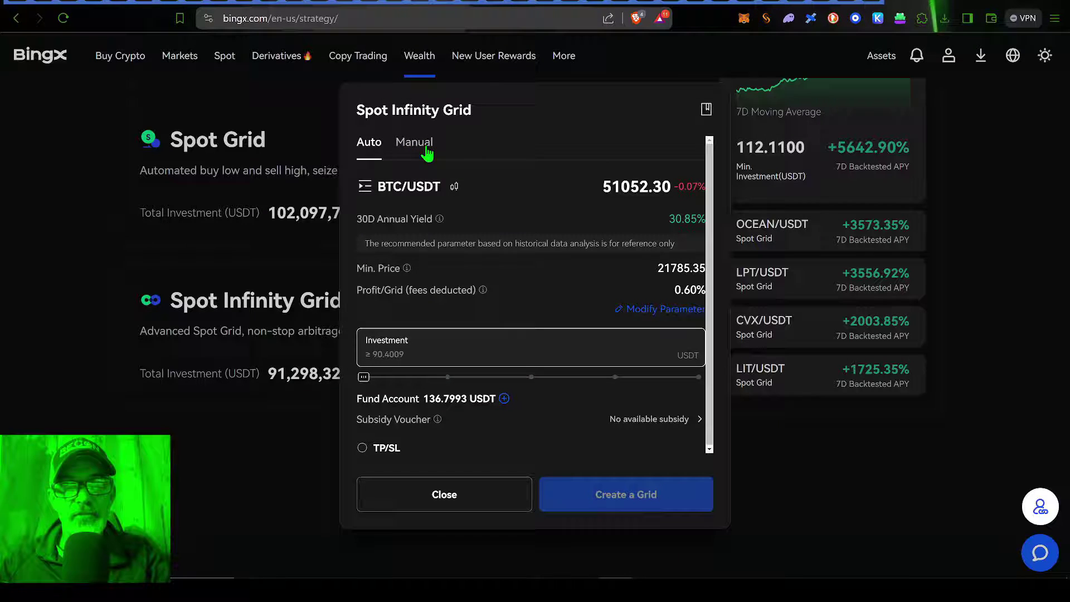
Switch the grid setup to Manual mode and select BTC/USDT as the trading pair.
left_click(414, 142)
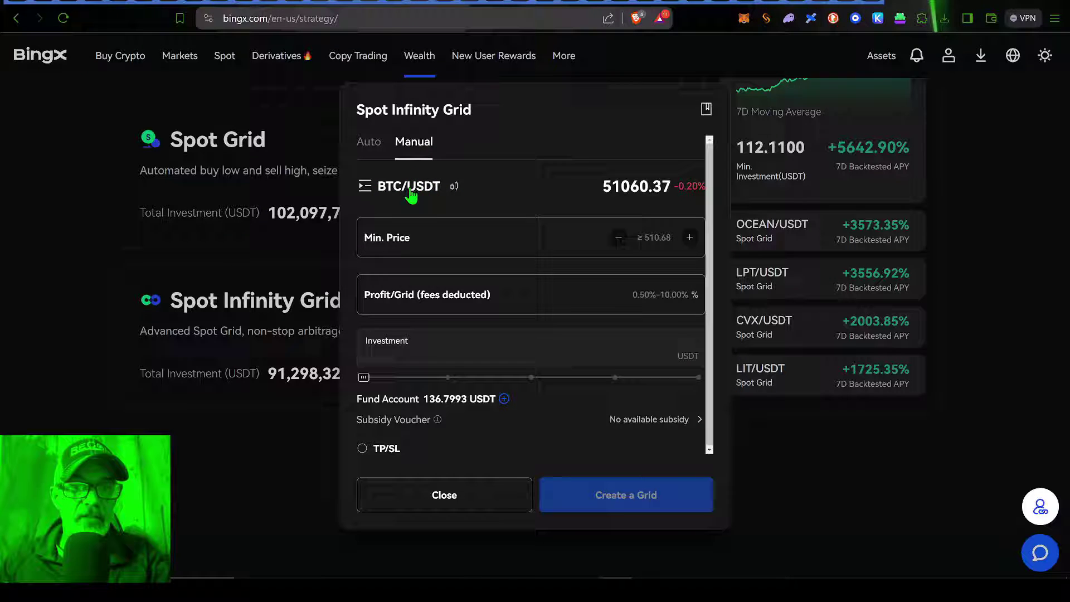
left_click(403, 186)
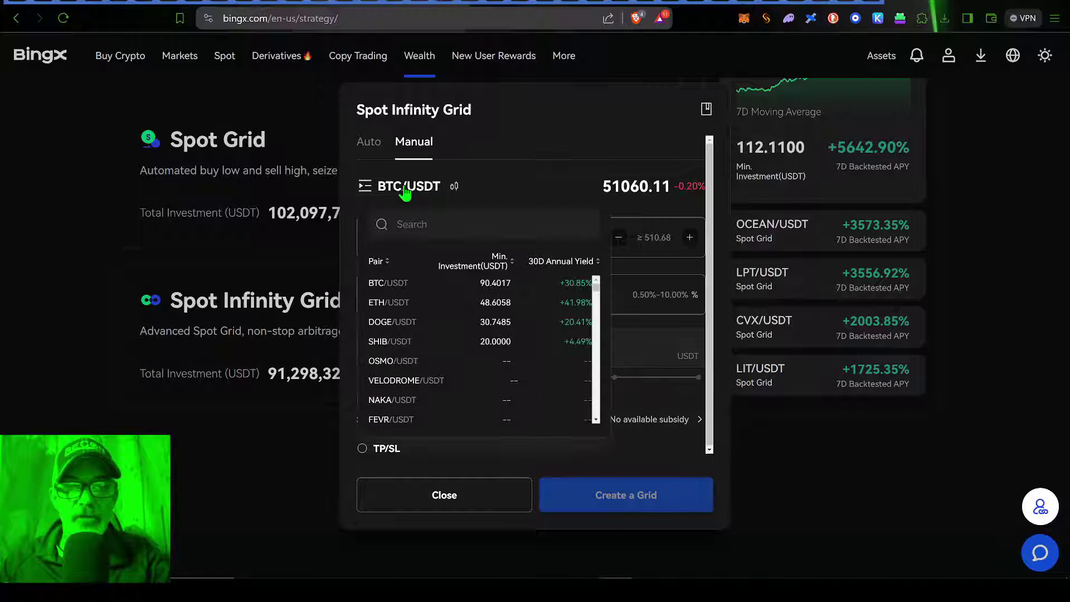
scroll("down", 3)
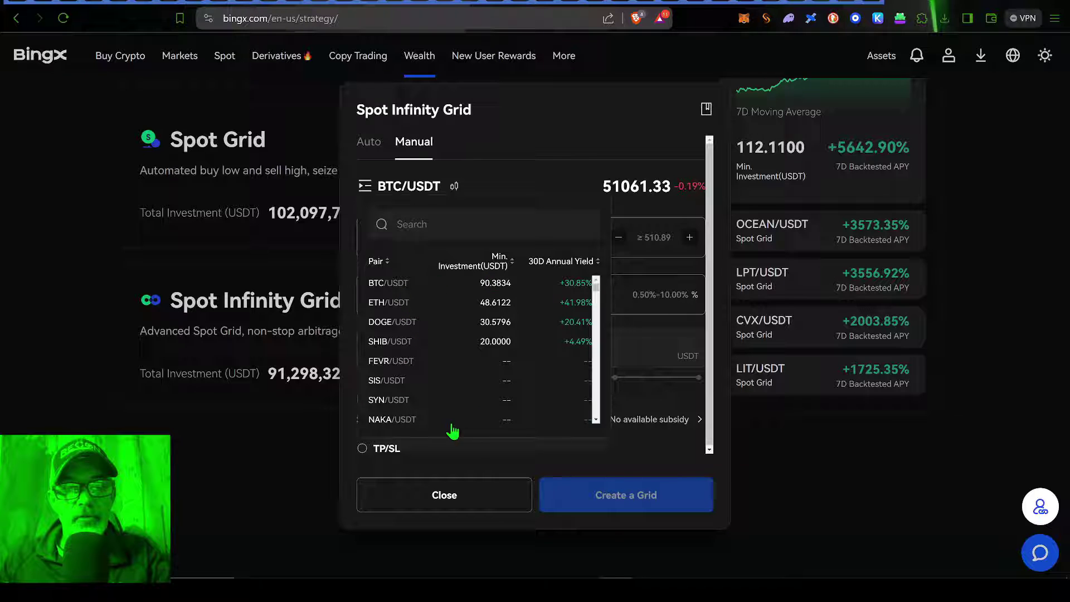
scroll("down", 3)
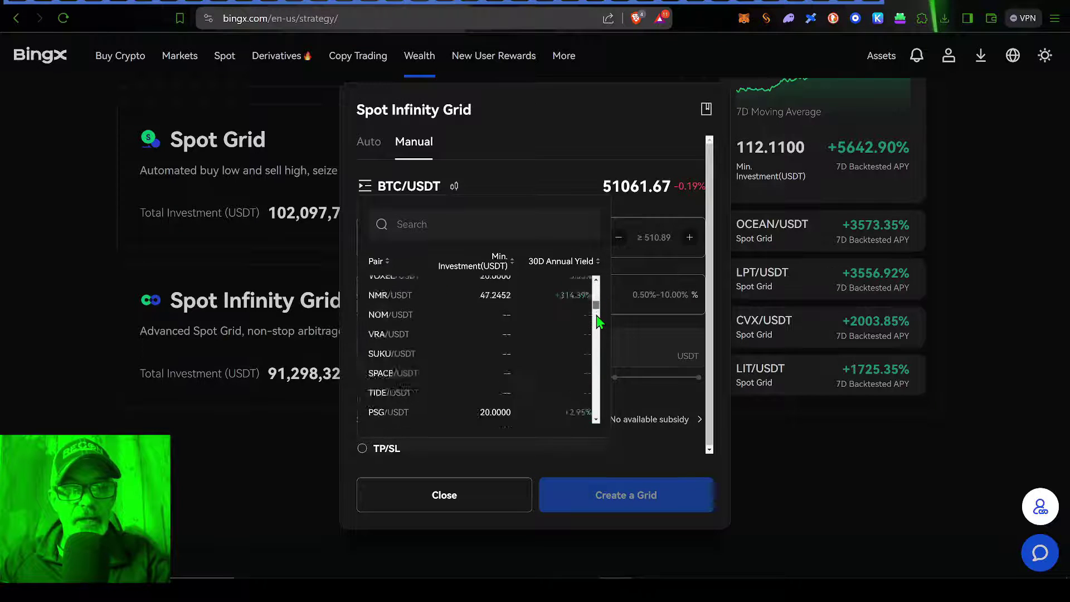
scroll("up", 3)
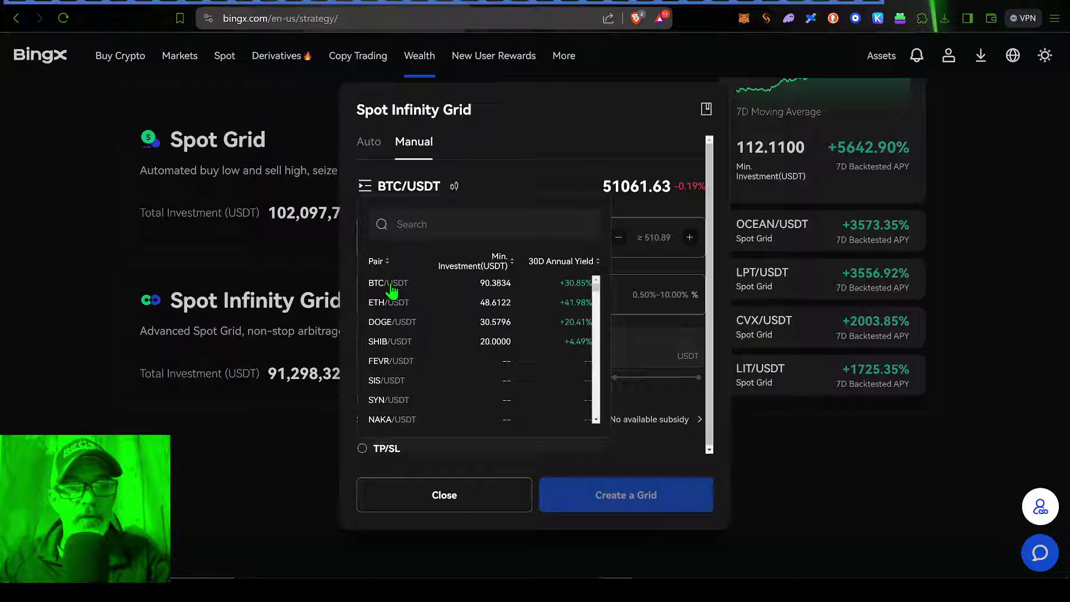
left_click(388, 282)
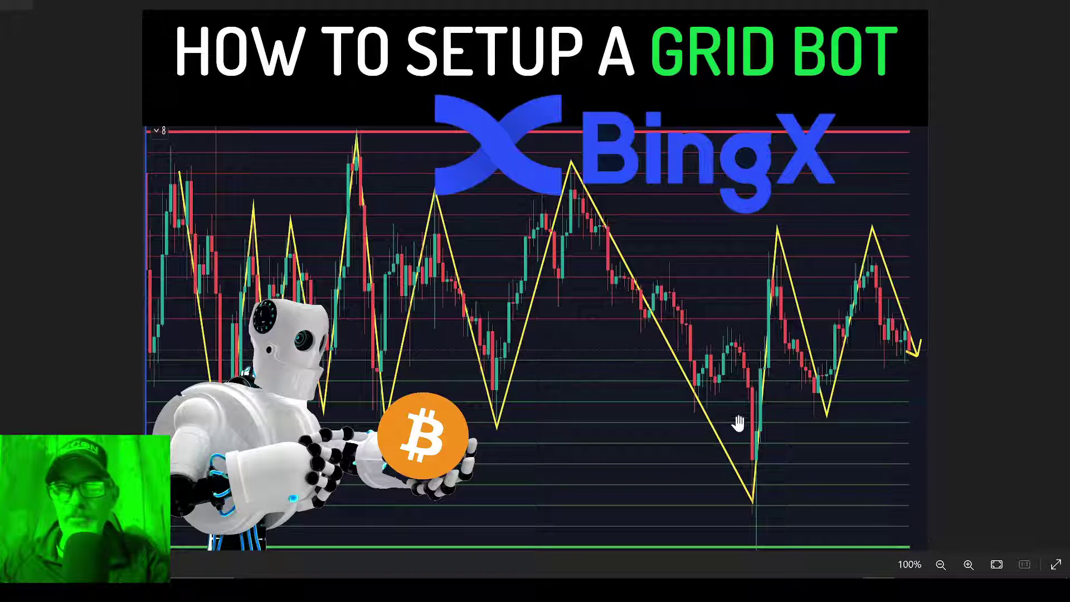
mouse_move(642, 286)
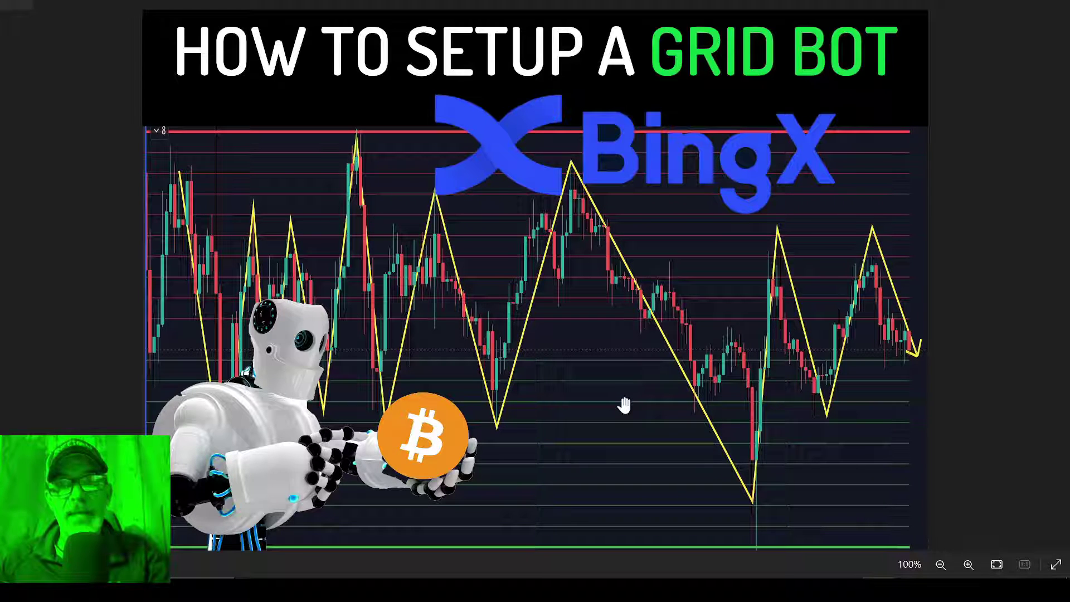
mouse_move(645, 369)
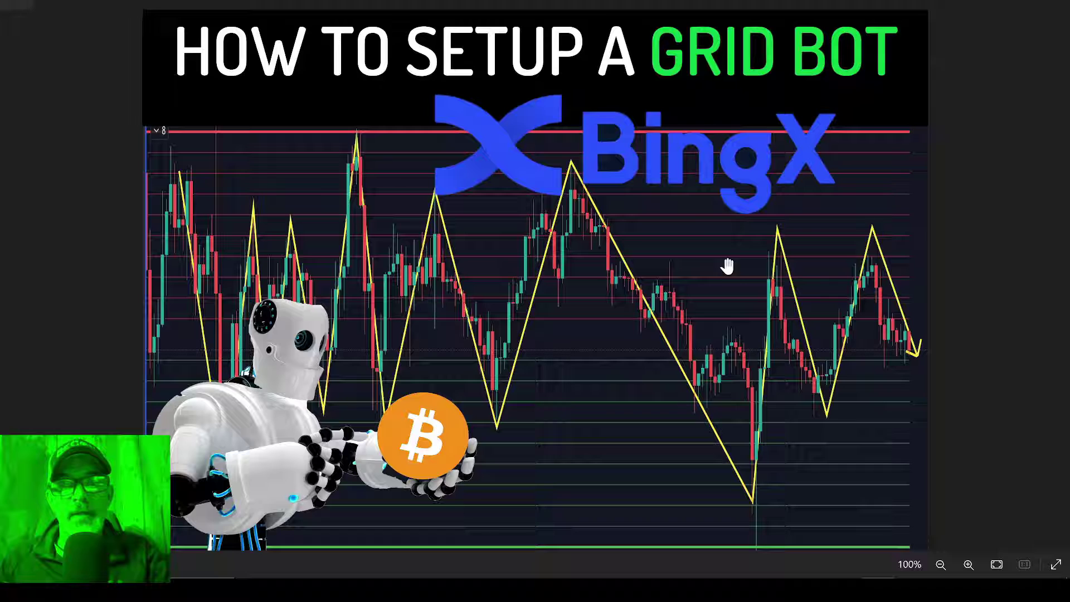
mouse_move(679, 233)
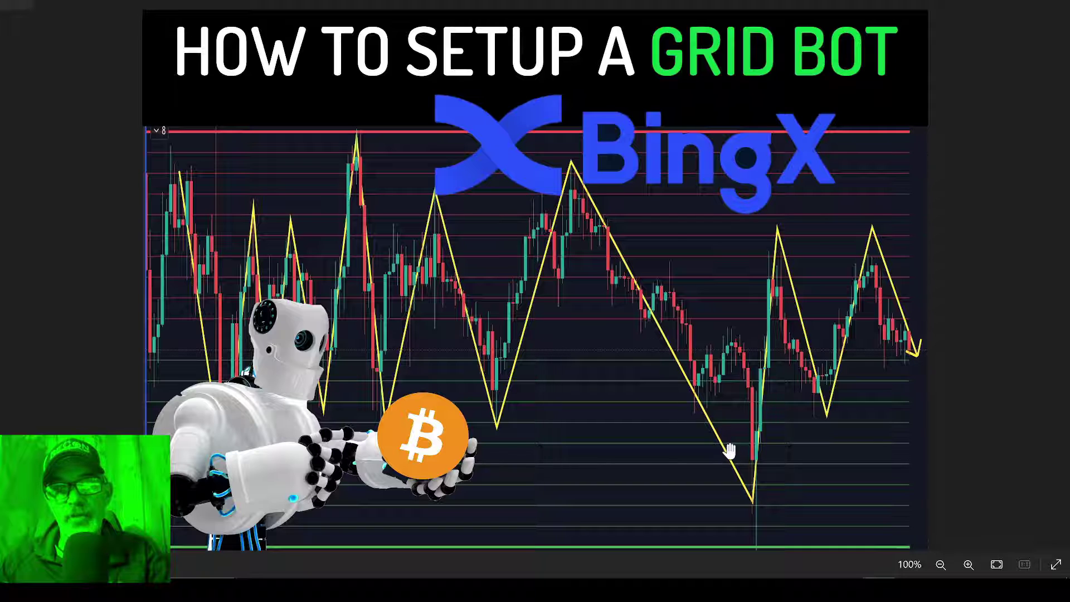
mouse_move(743, 475)
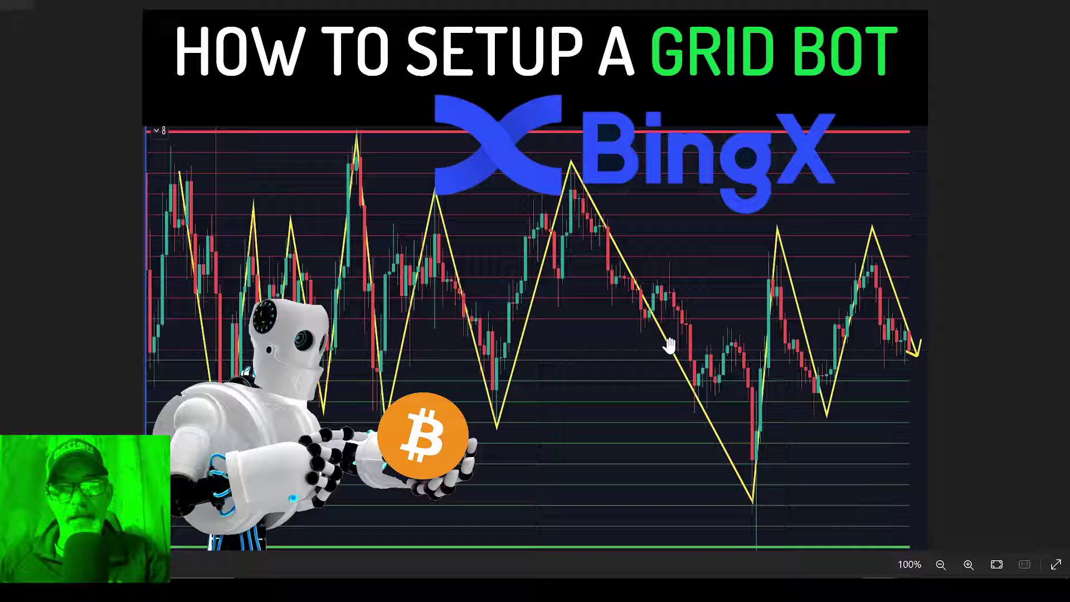
mouse_move(774, 498)
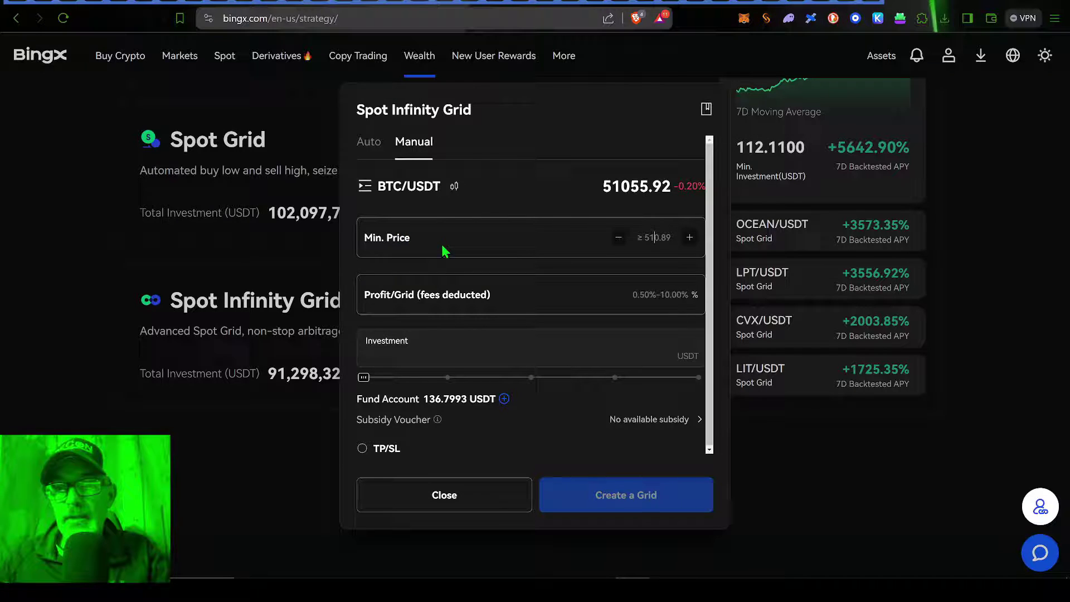
Enter 35000 as the grid's minimum price.
type("35000")
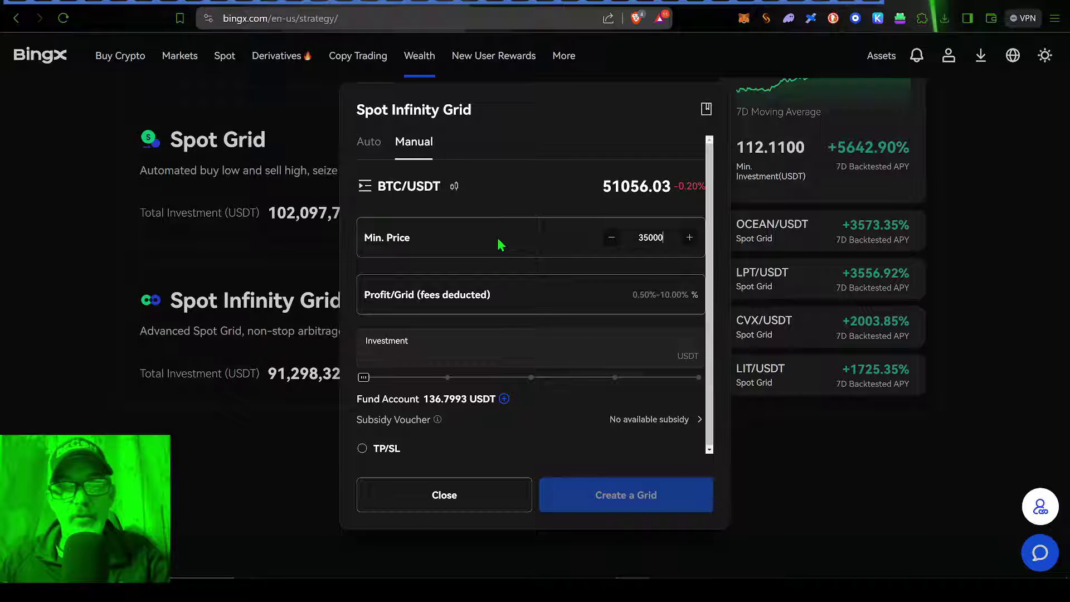
mouse_move(570, 245)
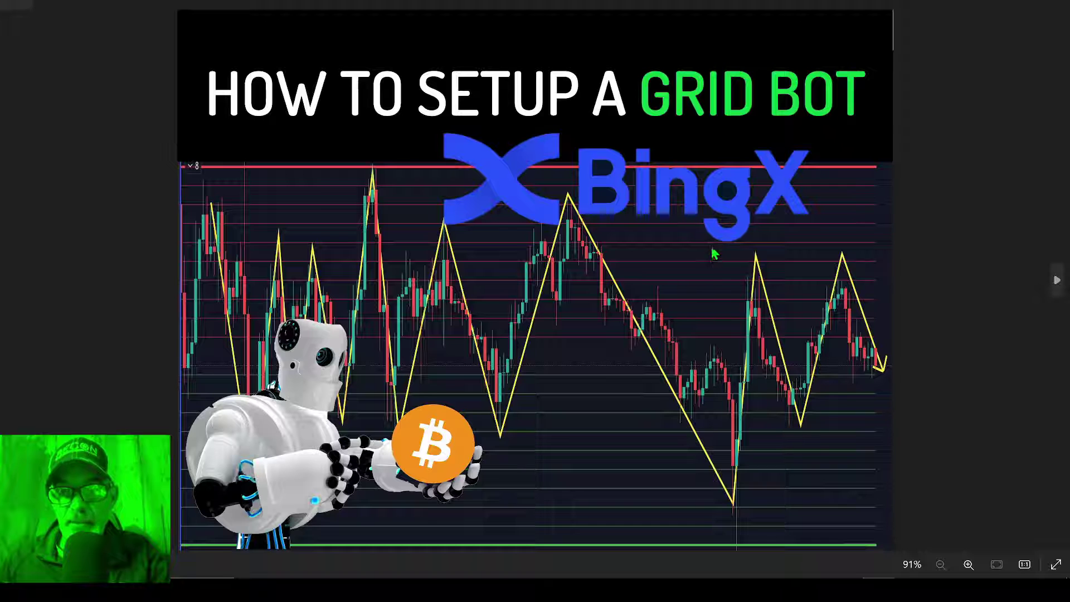
mouse_move(720, 311)
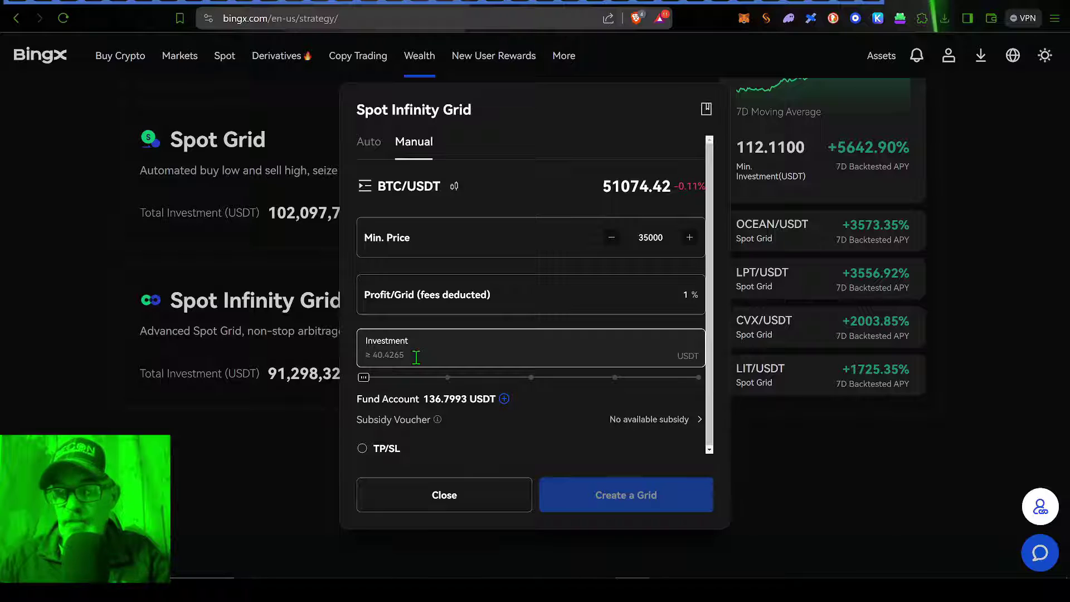
Enter an investment of 100 USDT for the grid.
type("1")
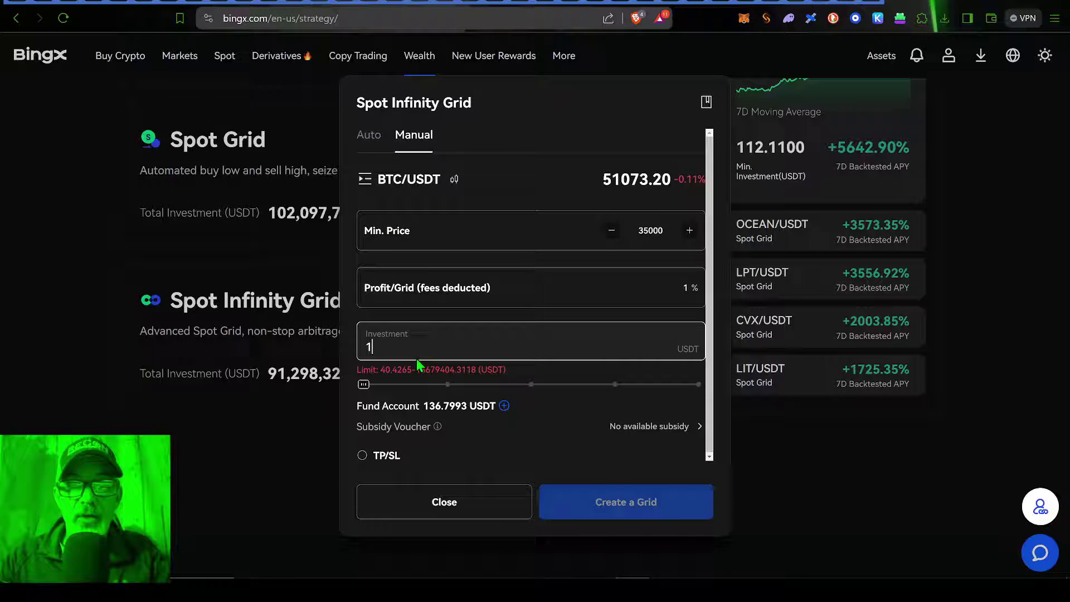
type("00")
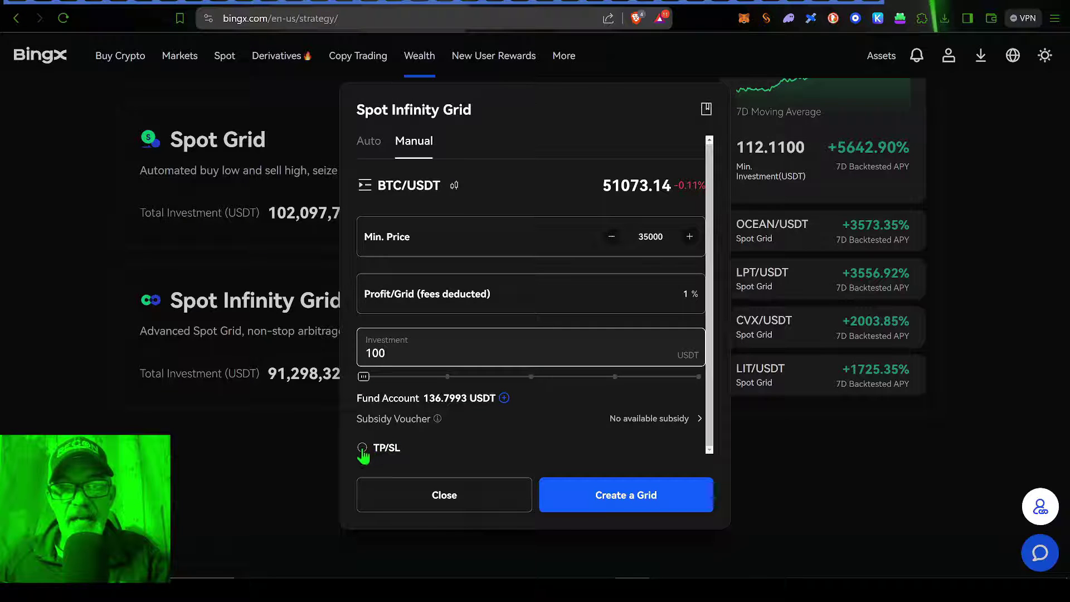
left_click(362, 449)
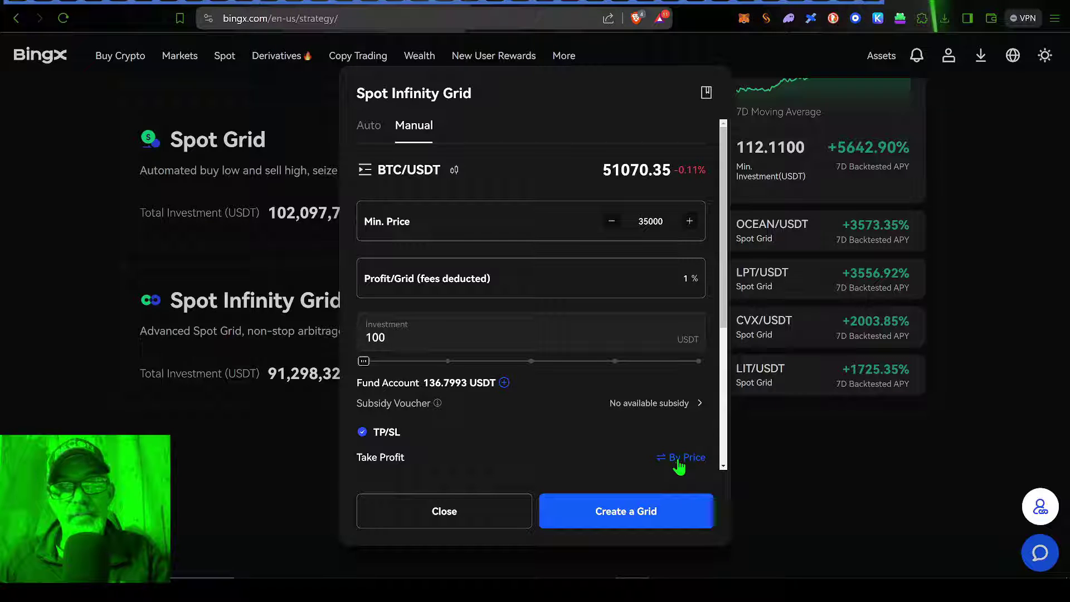
left_click(685, 457)
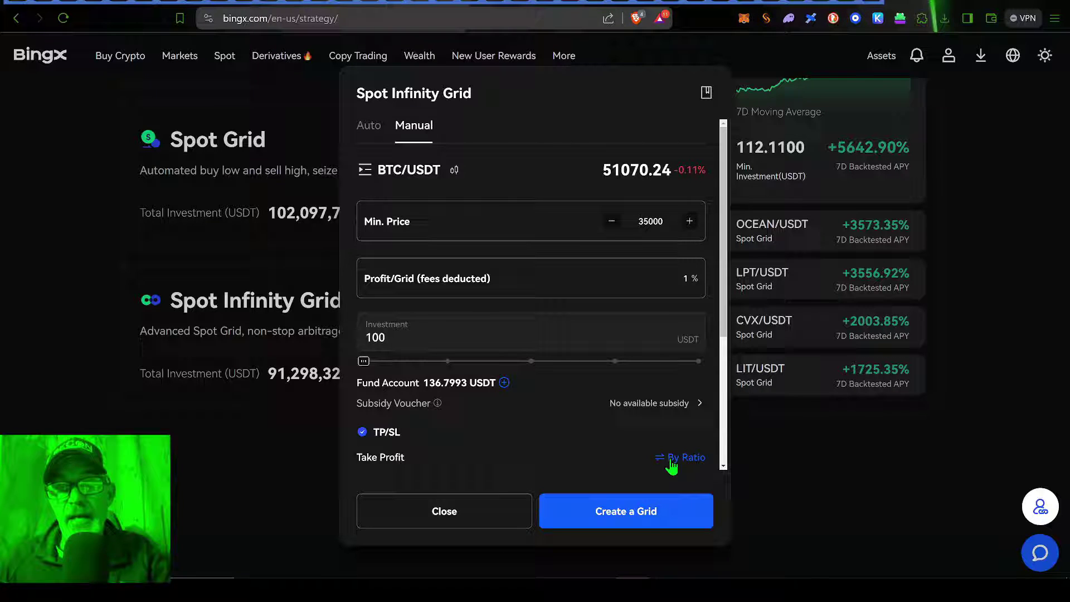
scroll("down", 3)
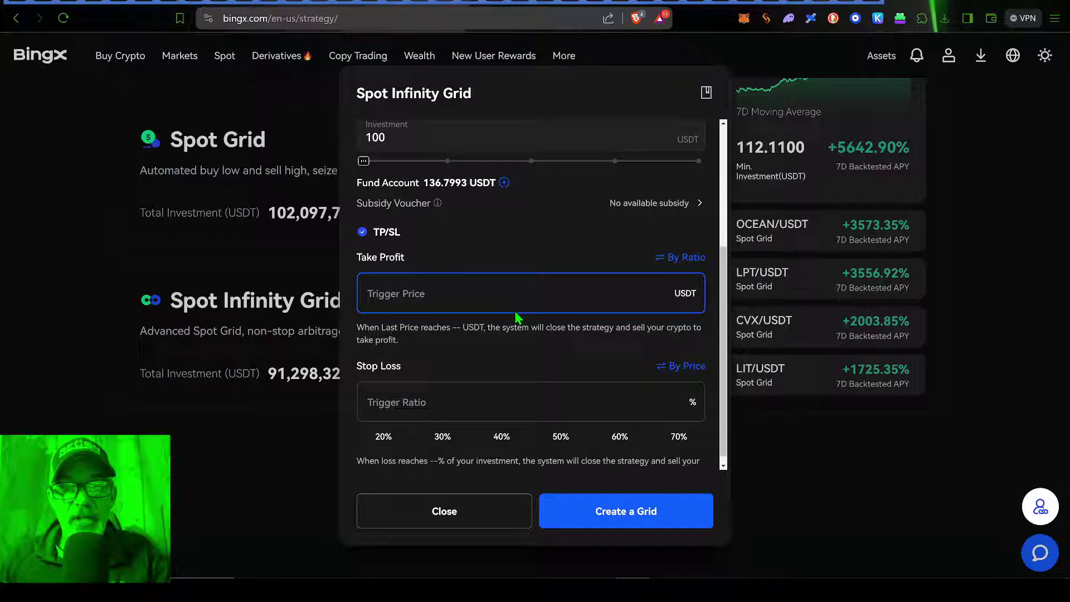
left_click(531, 401)
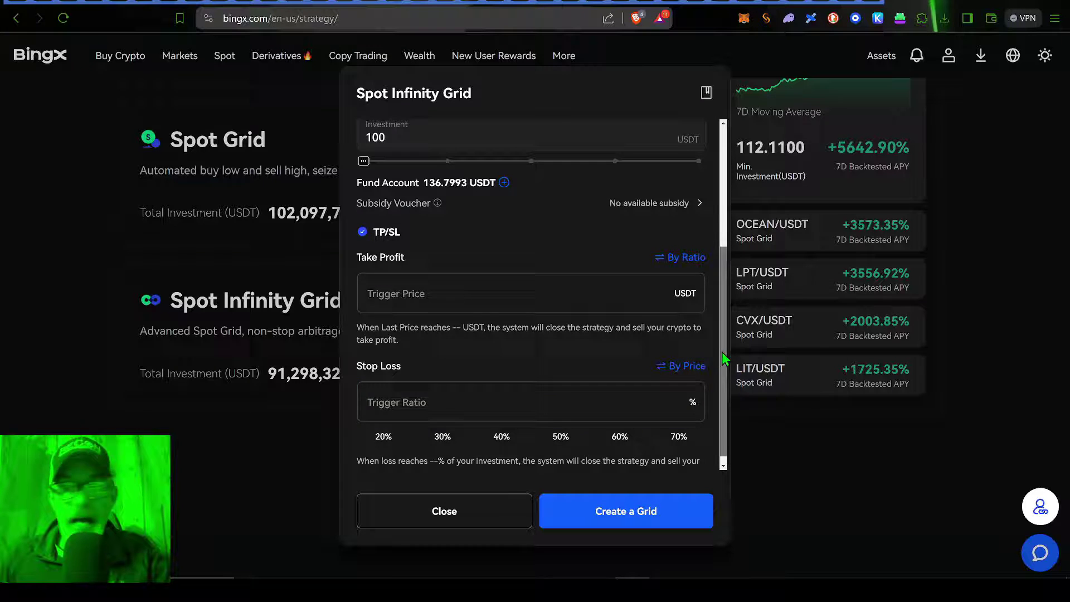
scroll("up", 3)
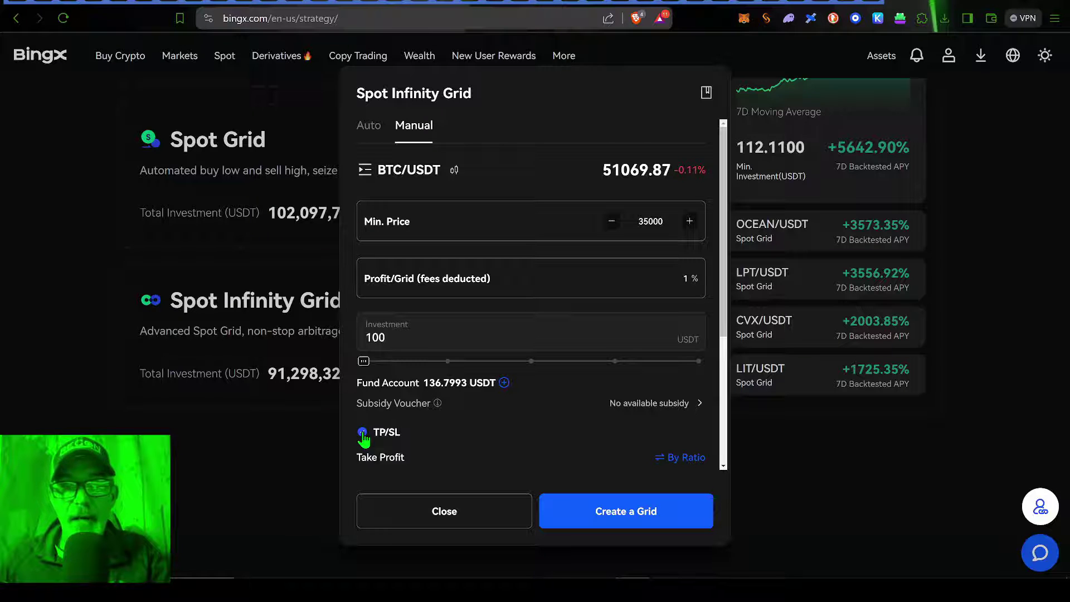
left_click(361, 432)
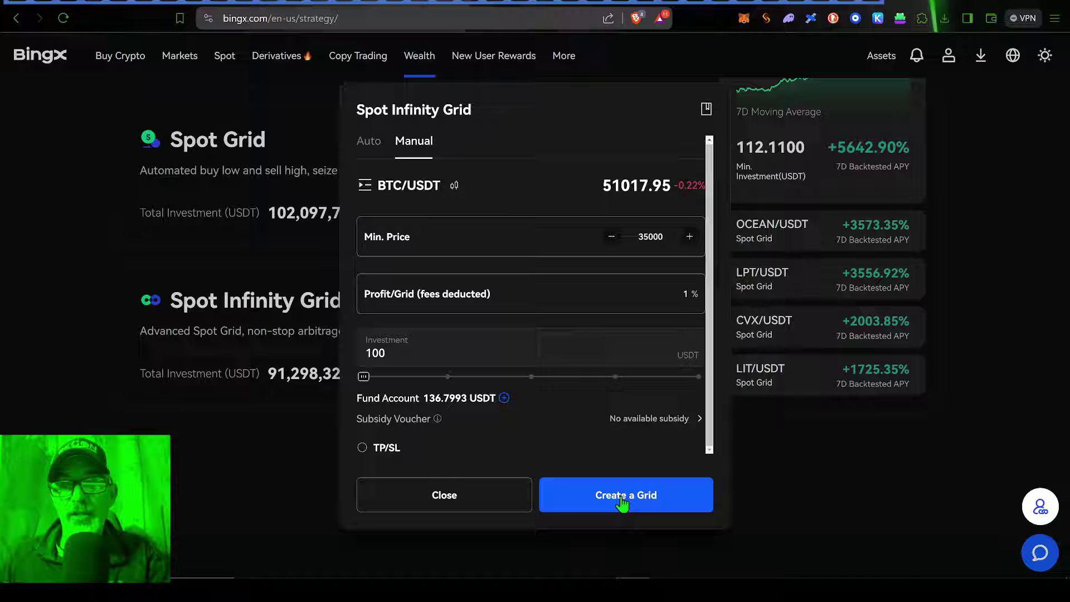
Create and confirm the BTC/USDT grid bot, then view it among running strategies.
left_click(625, 494)
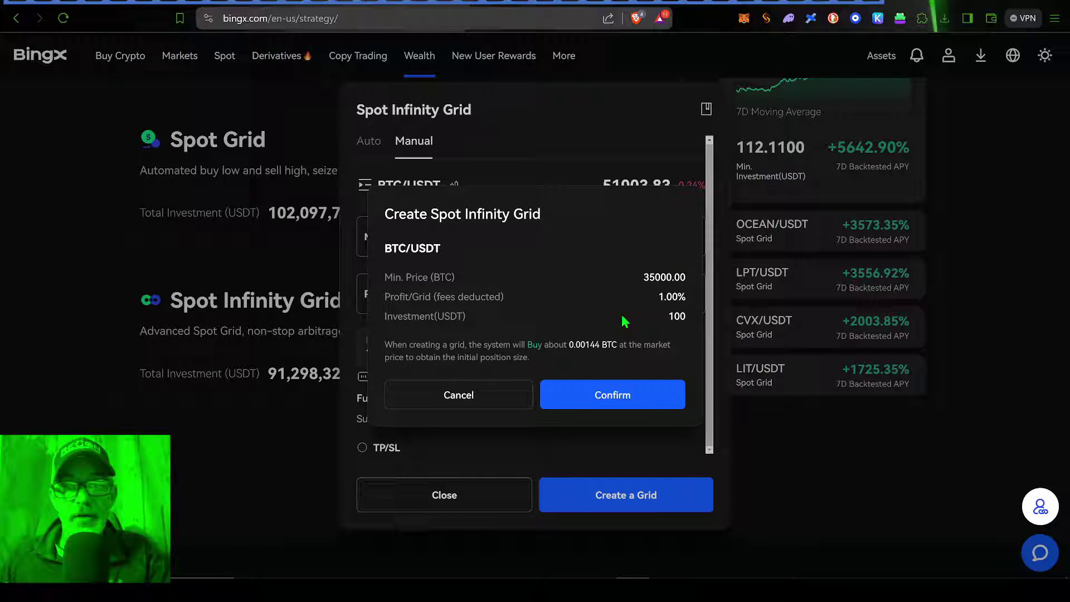
left_click(612, 394)
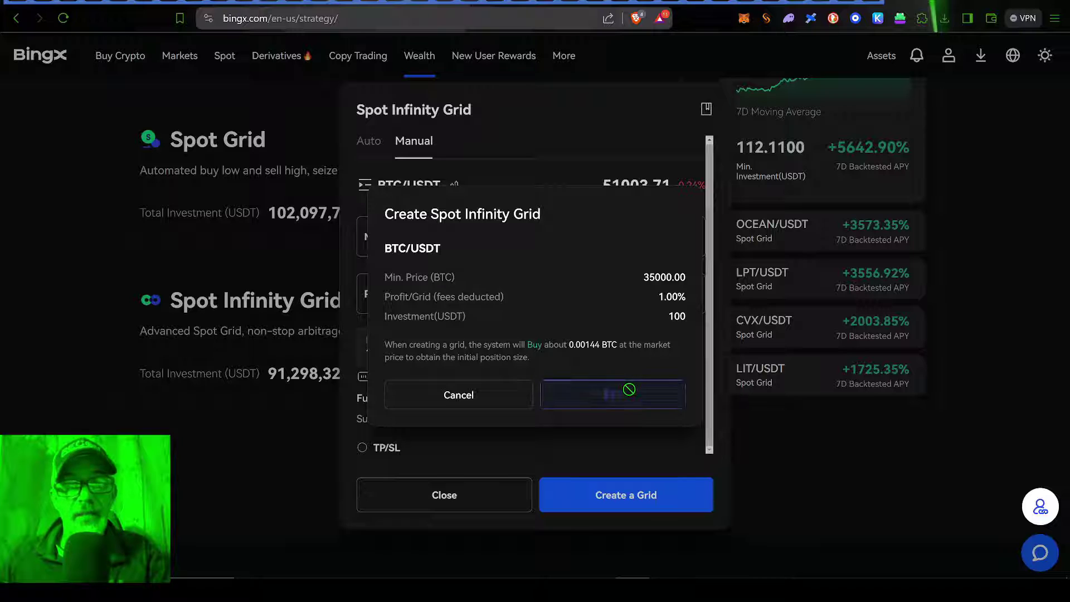
left_click(612, 394)
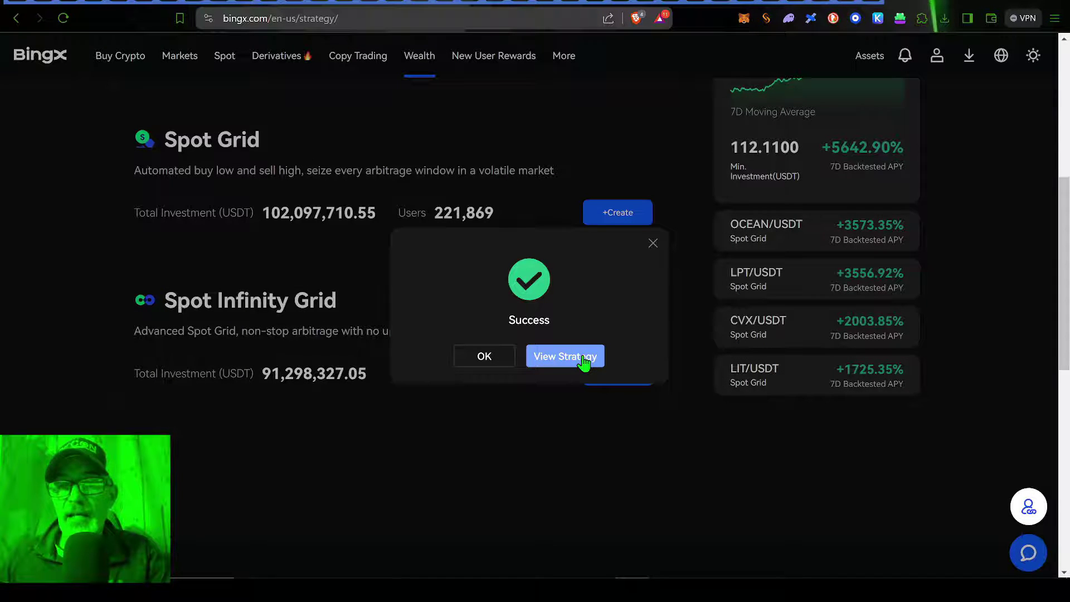
left_click(564, 356)
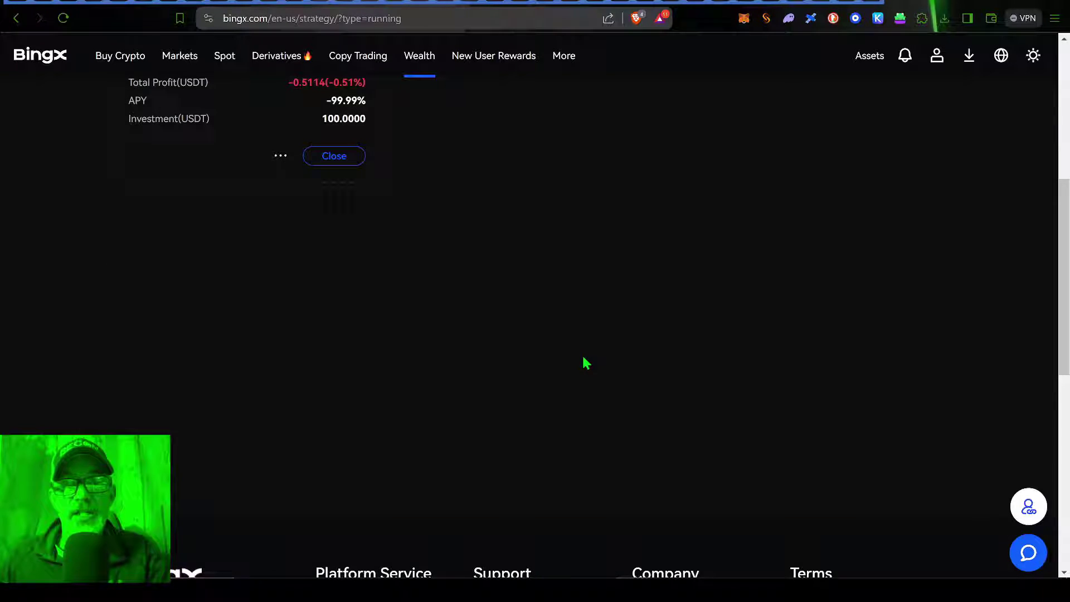
scroll("up", 3)
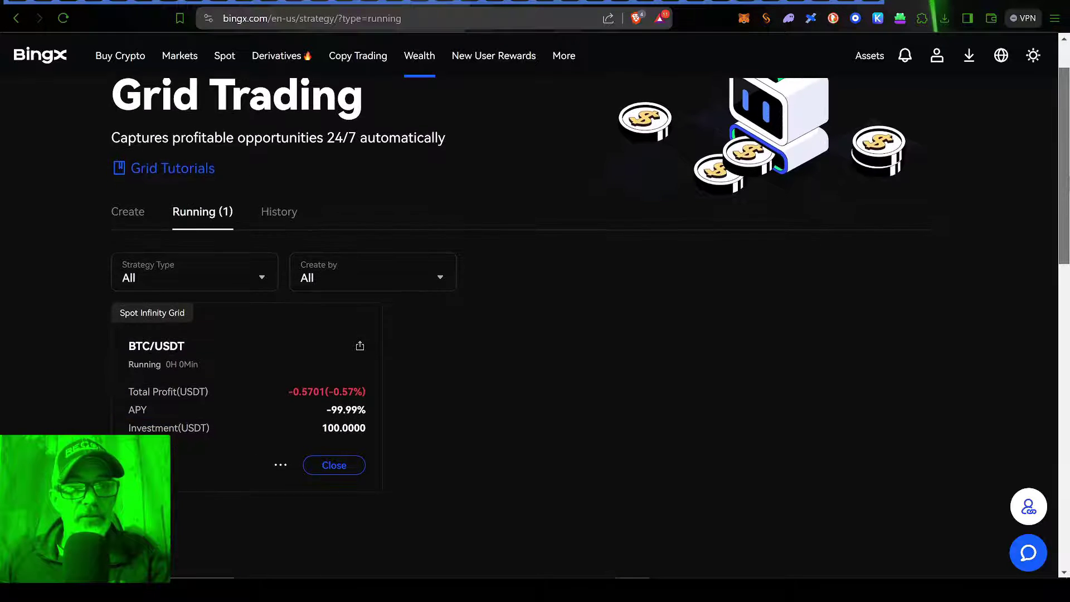
scroll("down", 3)
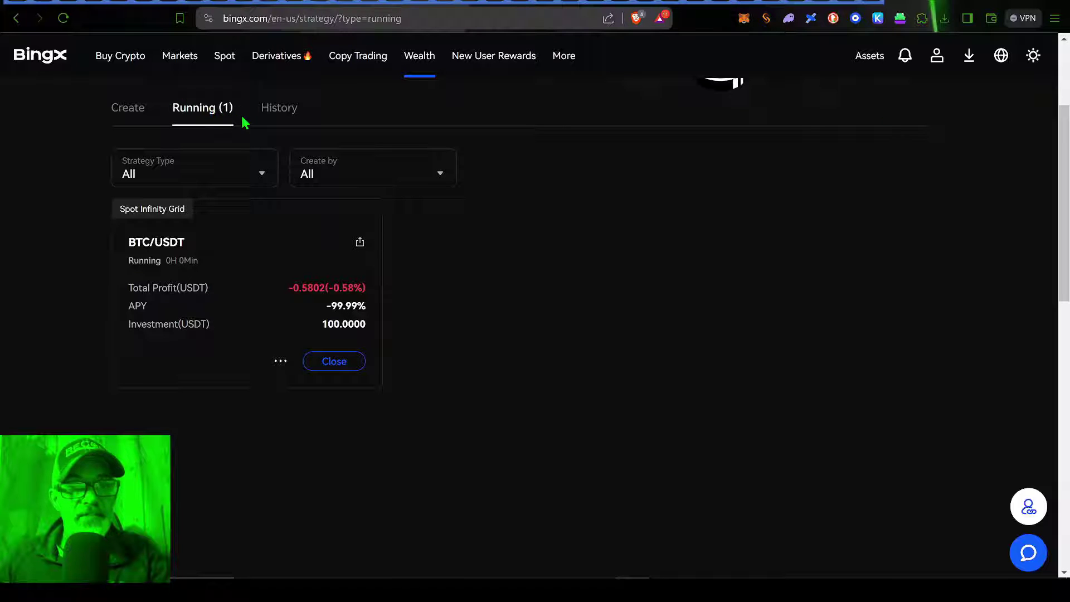
mouse_move(277, 272)
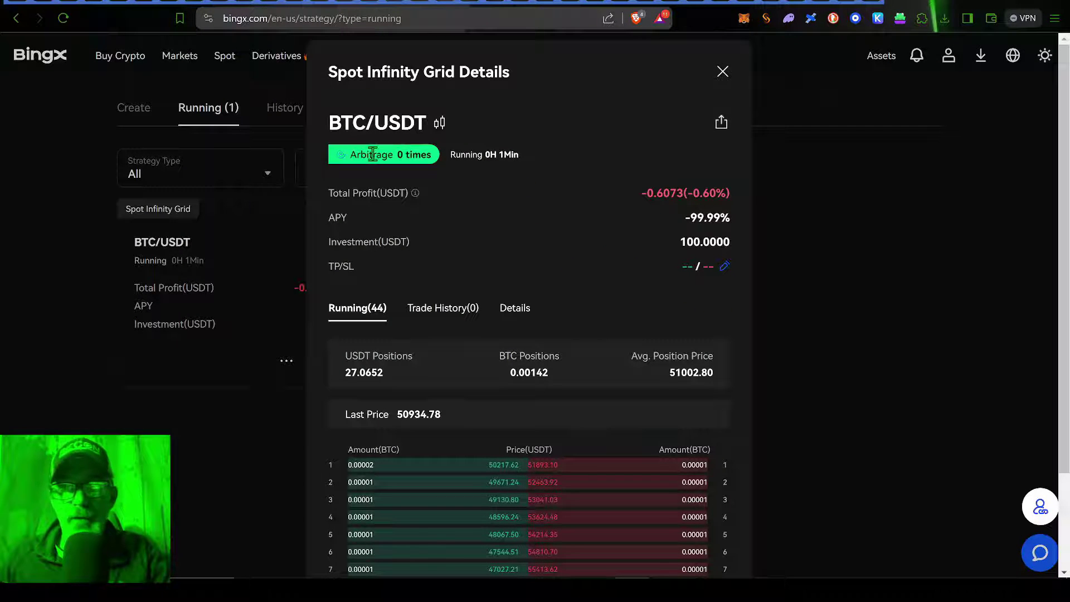
mouse_move(729, 173)
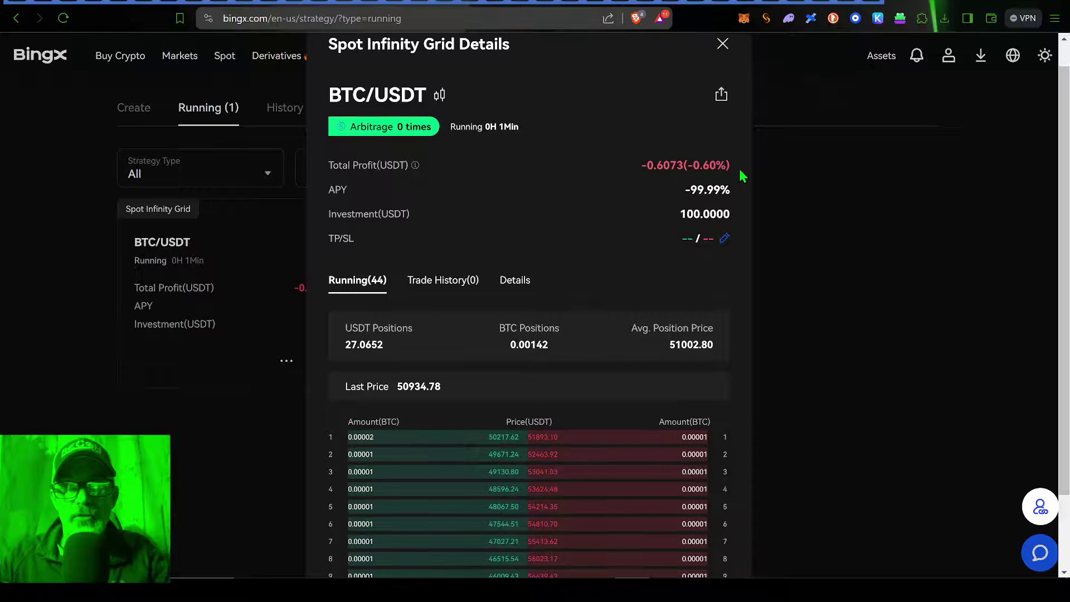
View the bot's trade history, then its details showing 35000 min price and 1% profit per grid.
scroll("down", 3)
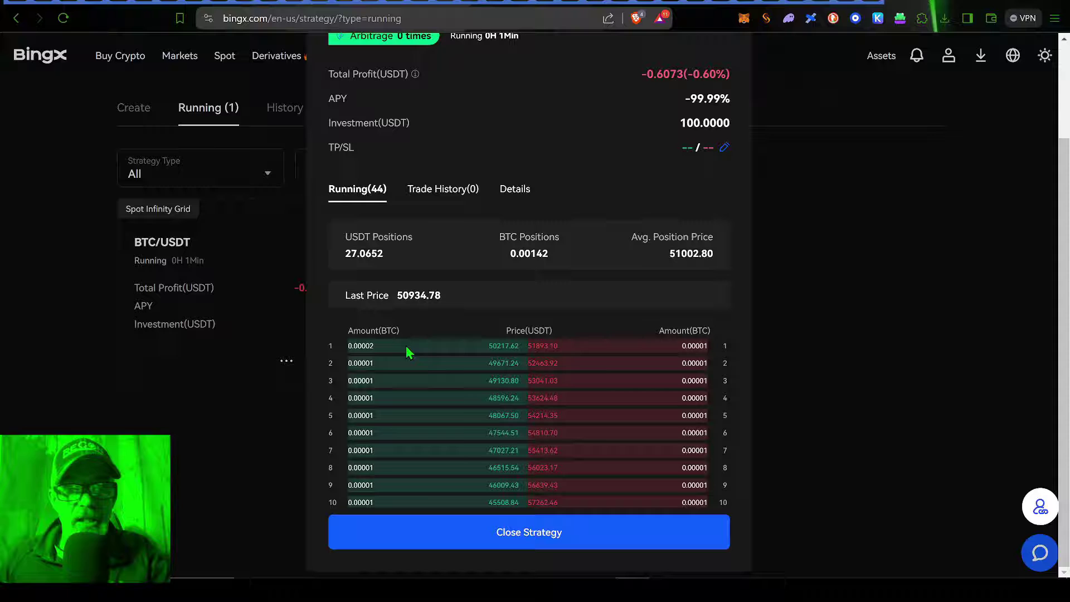
mouse_move(522, 366)
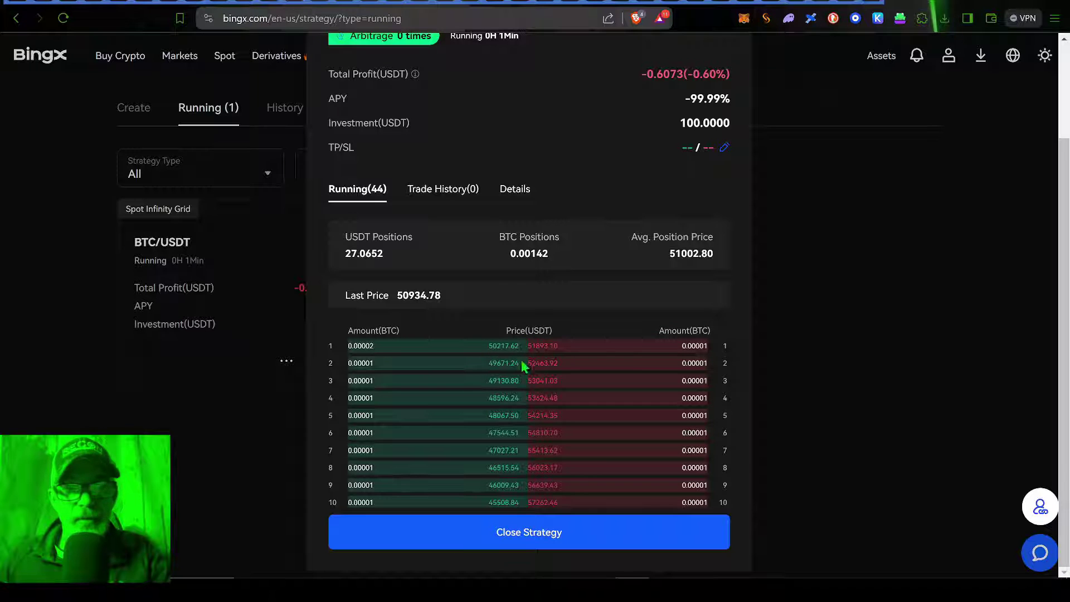
mouse_move(427, 411)
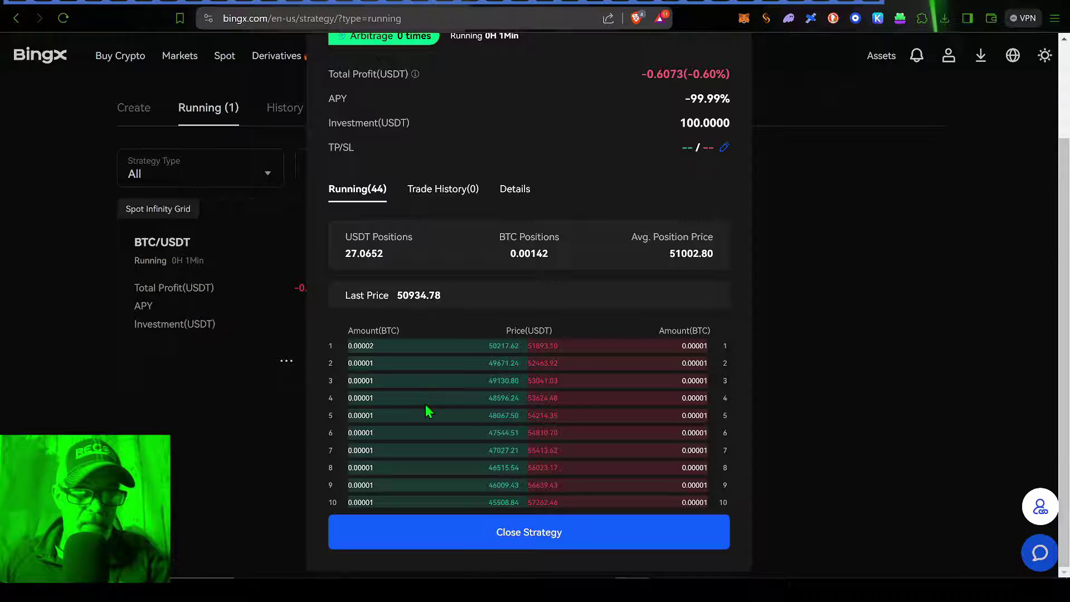
mouse_move(629, 181)
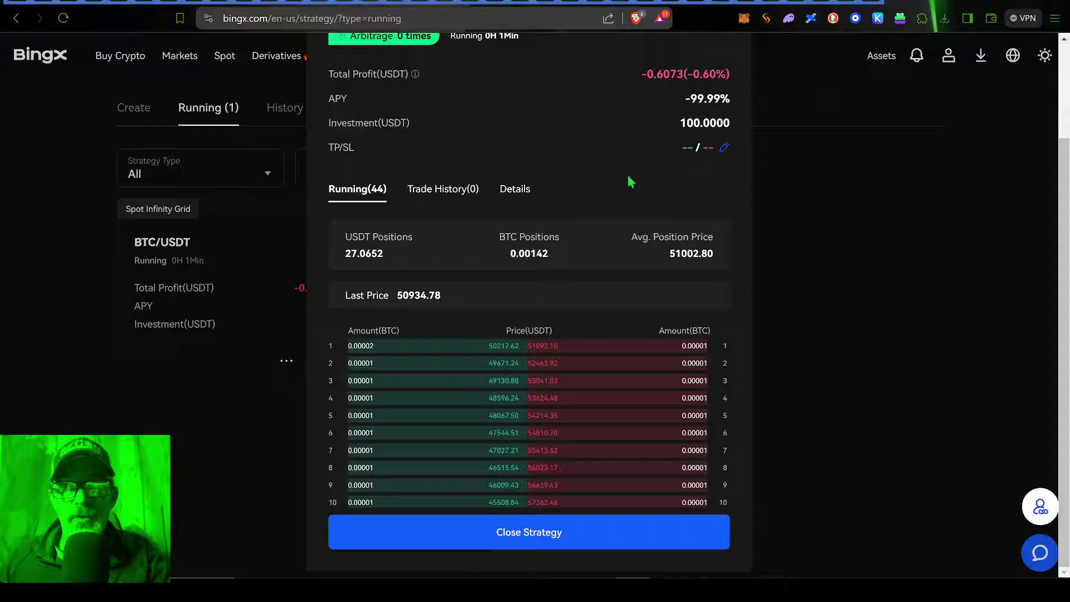
left_click(442, 190)
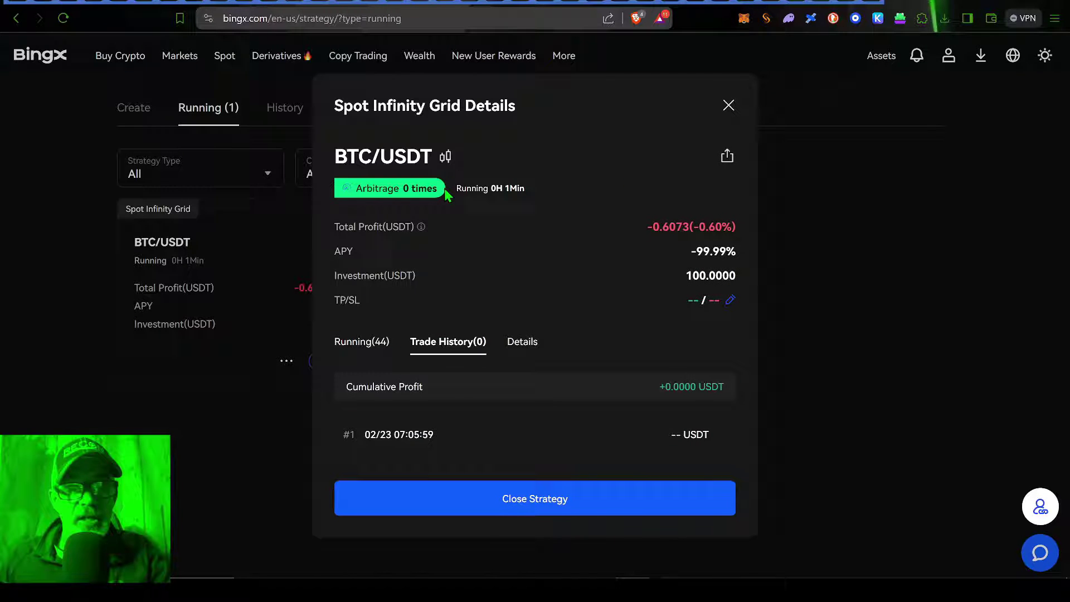
mouse_move(540, 369)
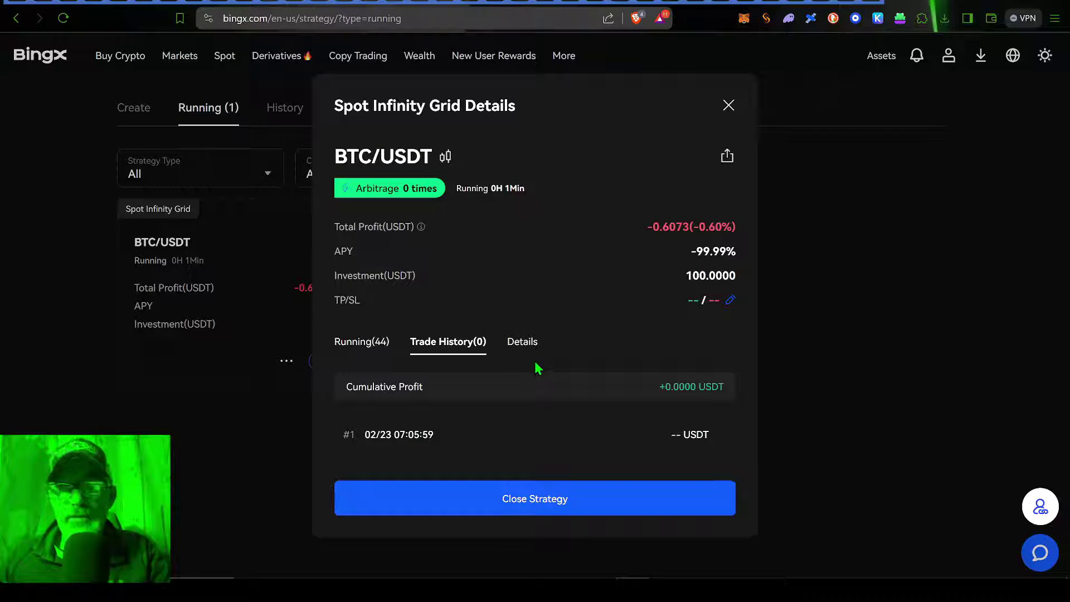
mouse_move(525, 346)
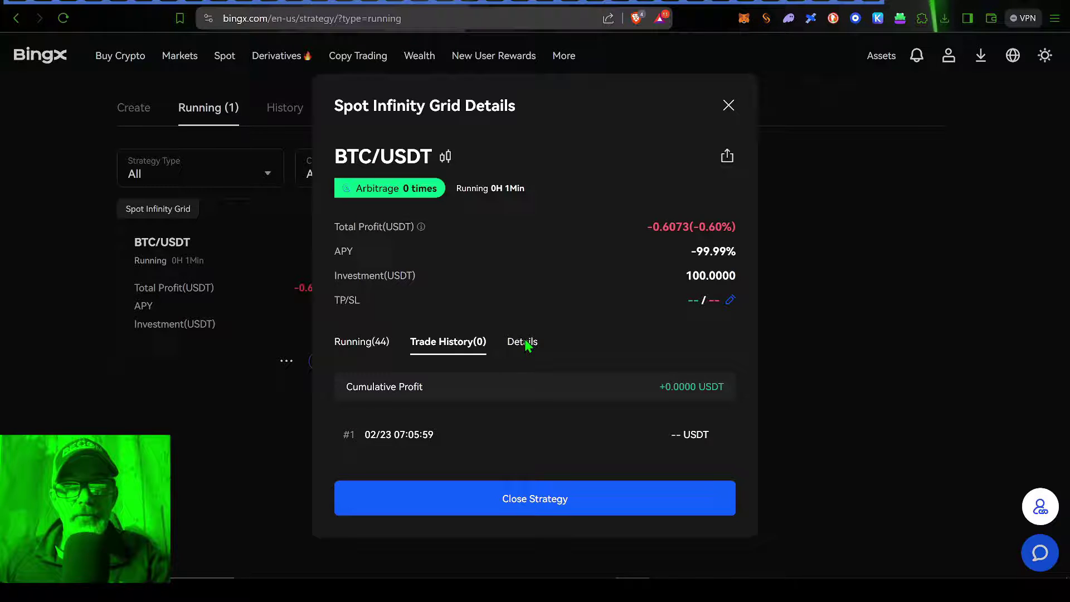
left_click(521, 341)
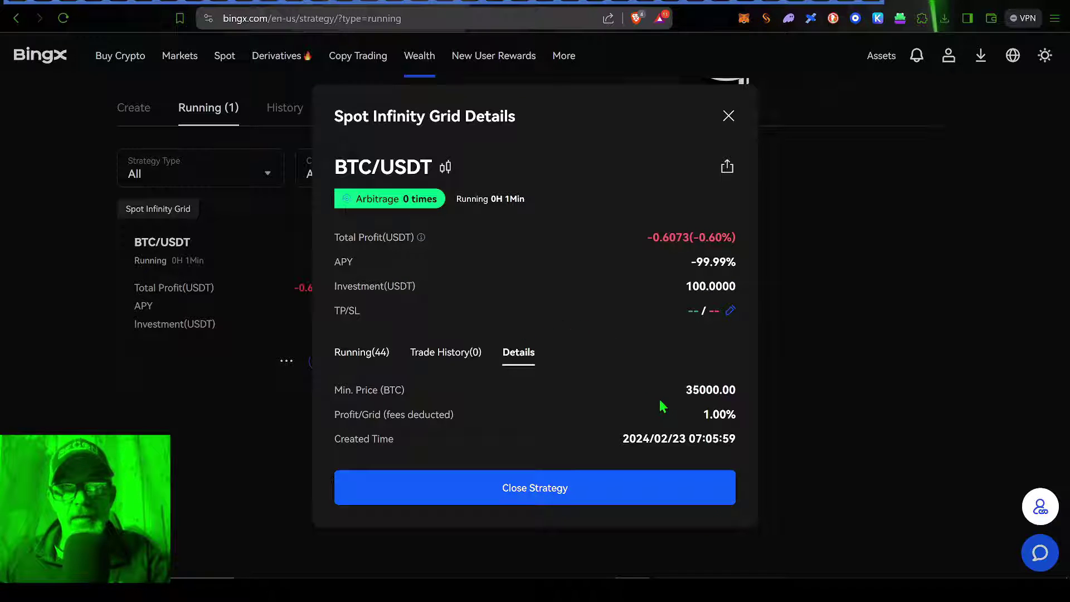